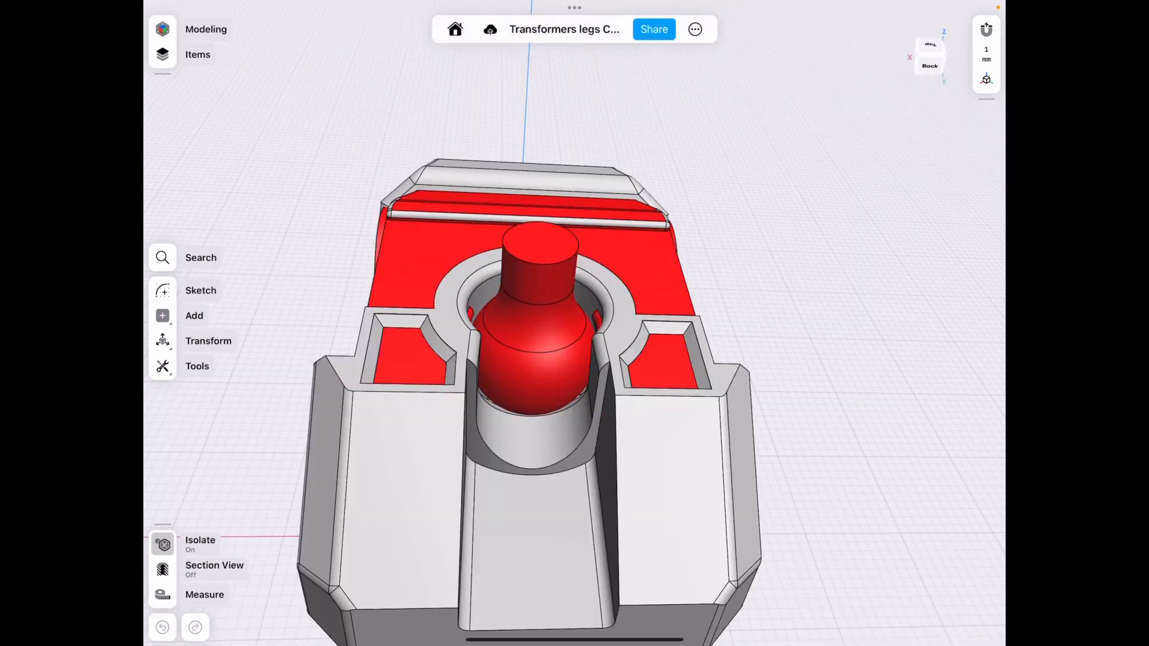
# Draw a 50 mm circle on the ground plane and offset it outward into a concentric ring.
pyautogui.click(535, 352)
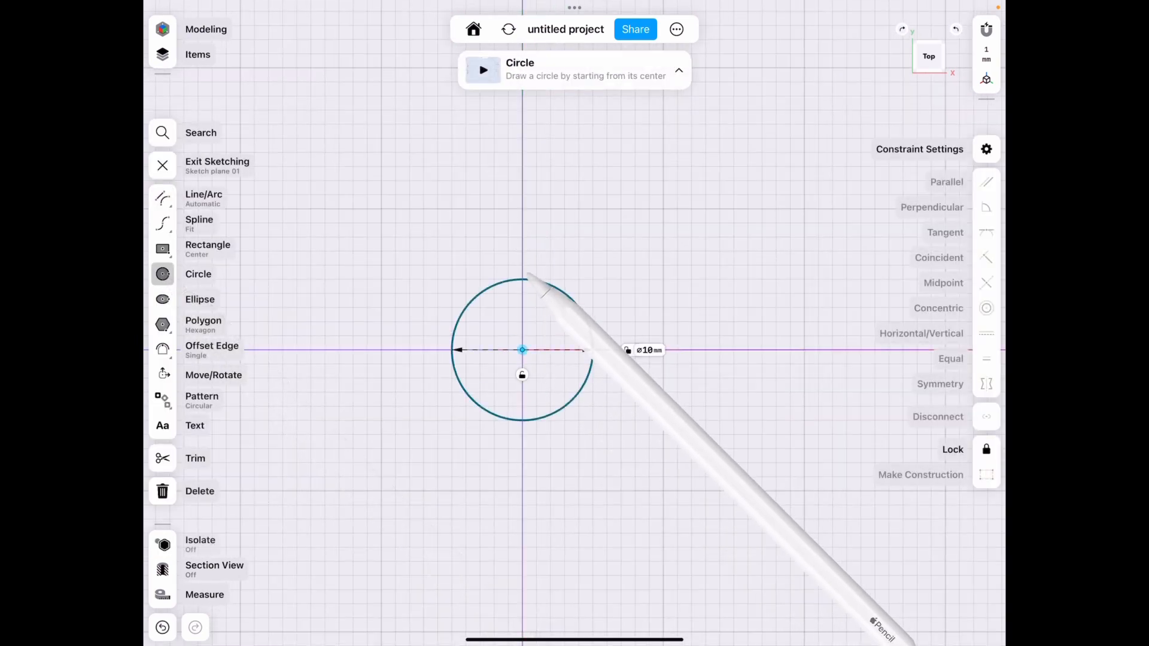
pyautogui.write('50')
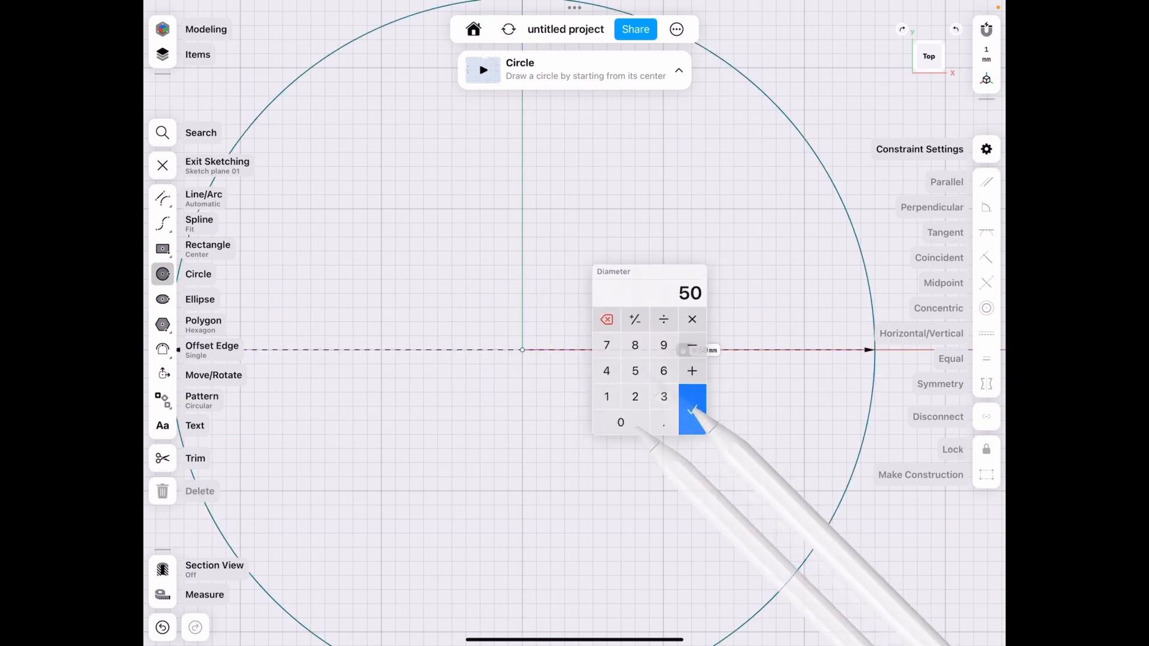
pyautogui.click(691, 409)
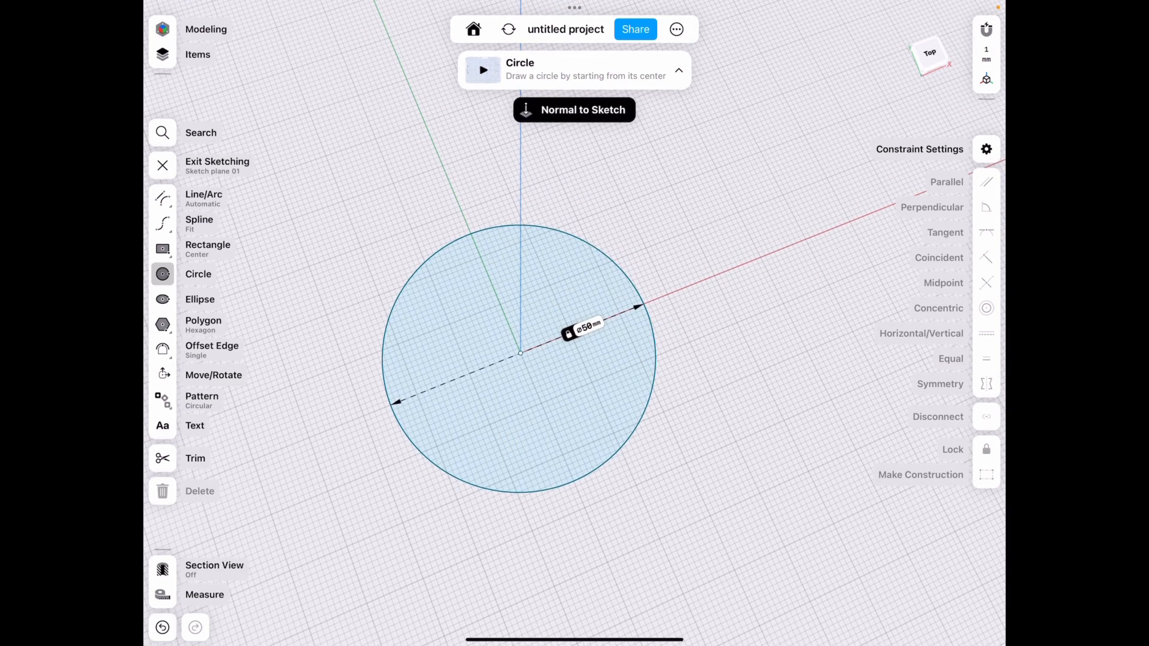
pyautogui.click(212, 349)
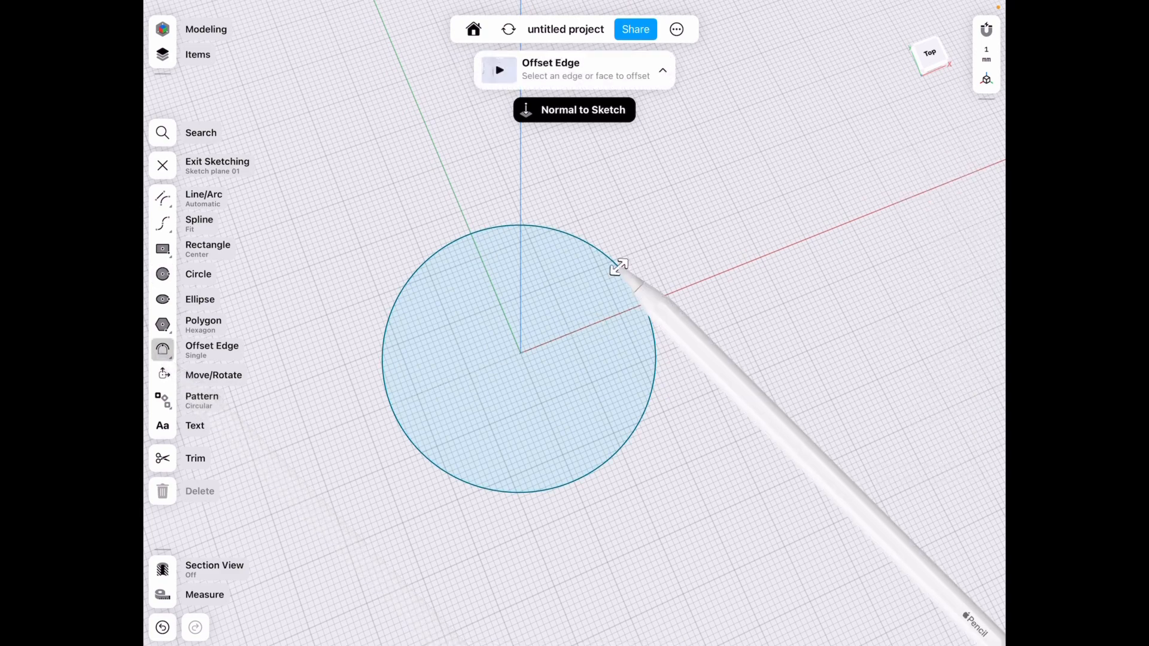
pyautogui.moveTo(619, 266); pyautogui.dragTo(602, 266)
pyautogui.write('9')
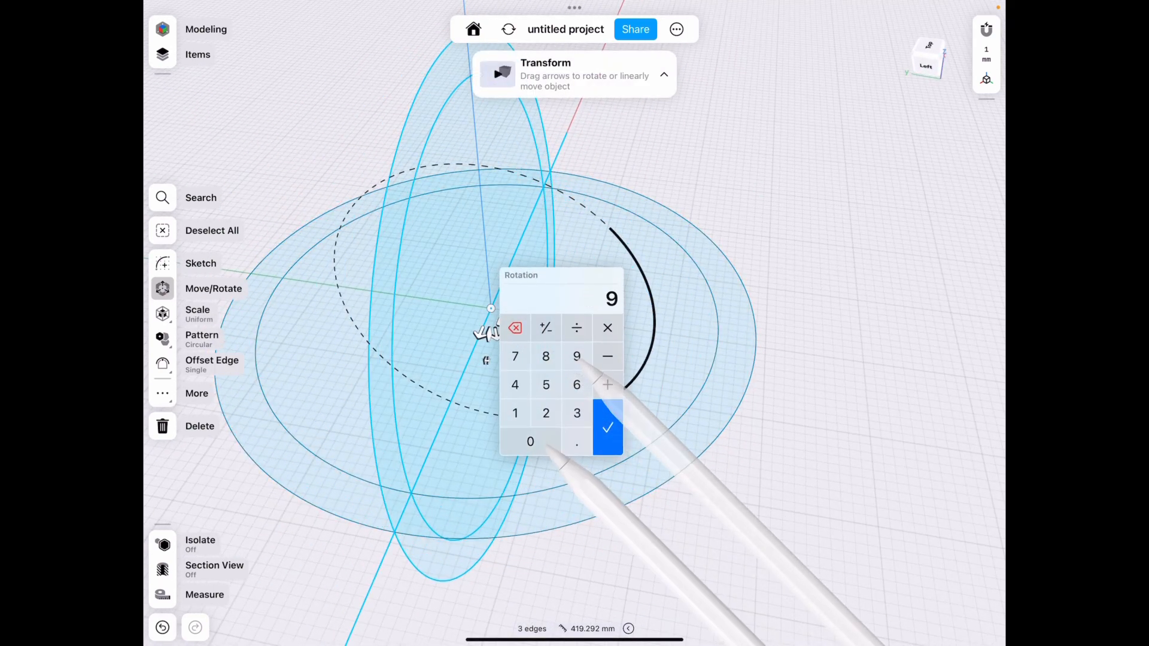
# Confirm the 90° rotated circle copy and extrude half the circle face into a half-round block.
pyautogui.click(607, 427)
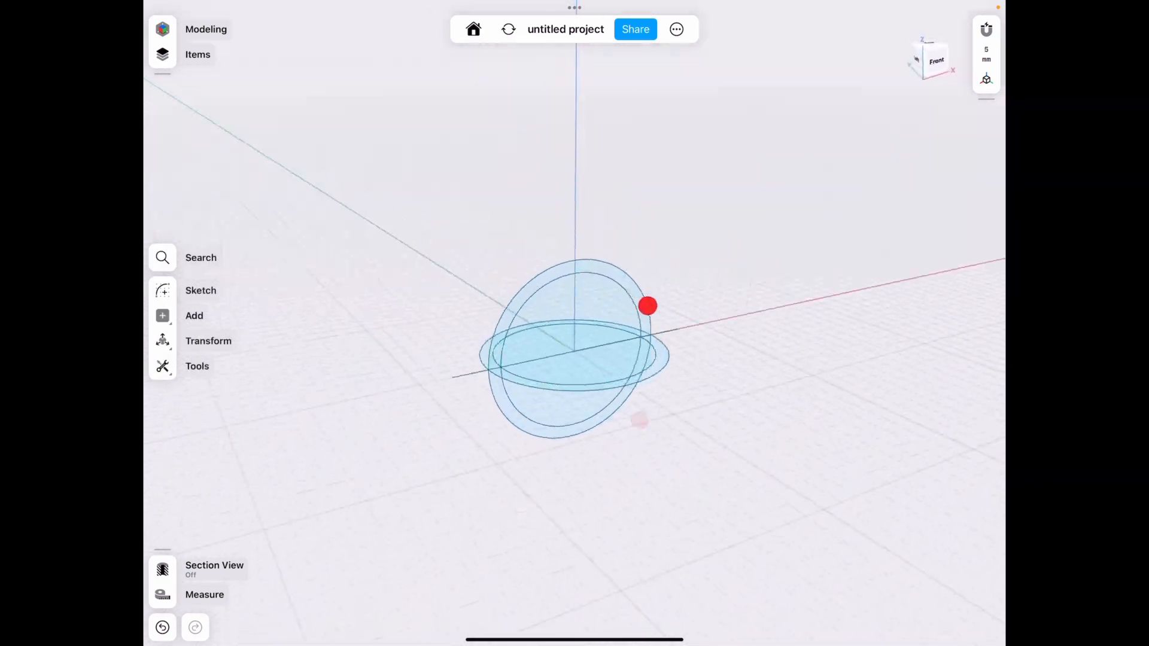
pyautogui.moveTo(647, 307); pyautogui.dragTo(573, 347)
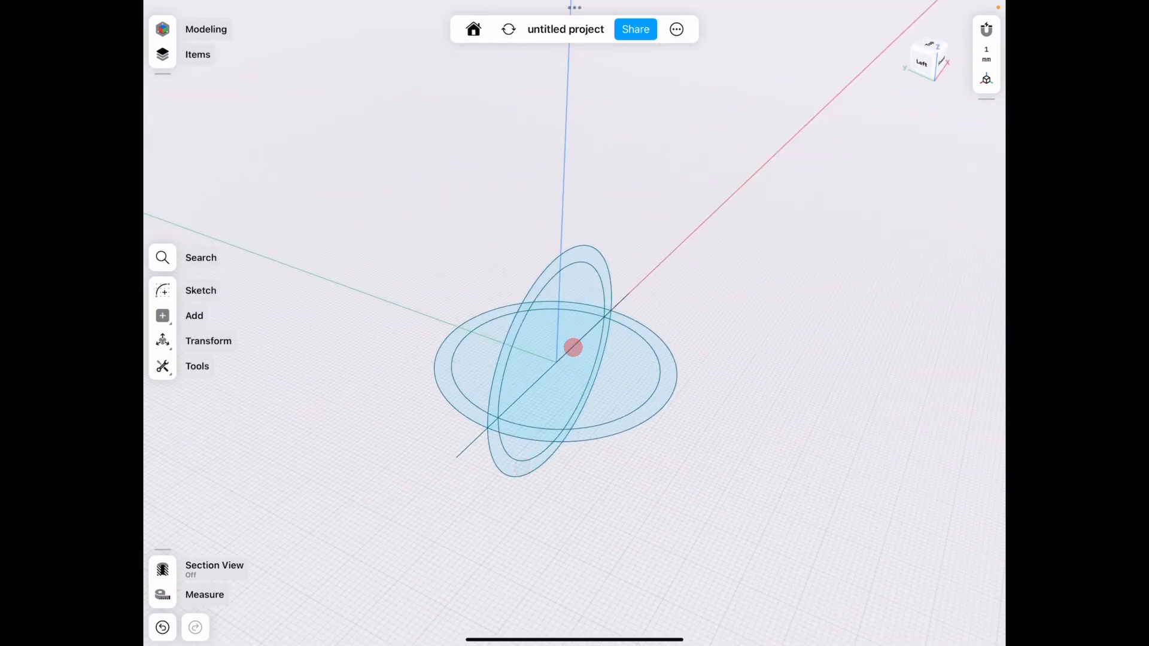
pyautogui.click(556, 366)
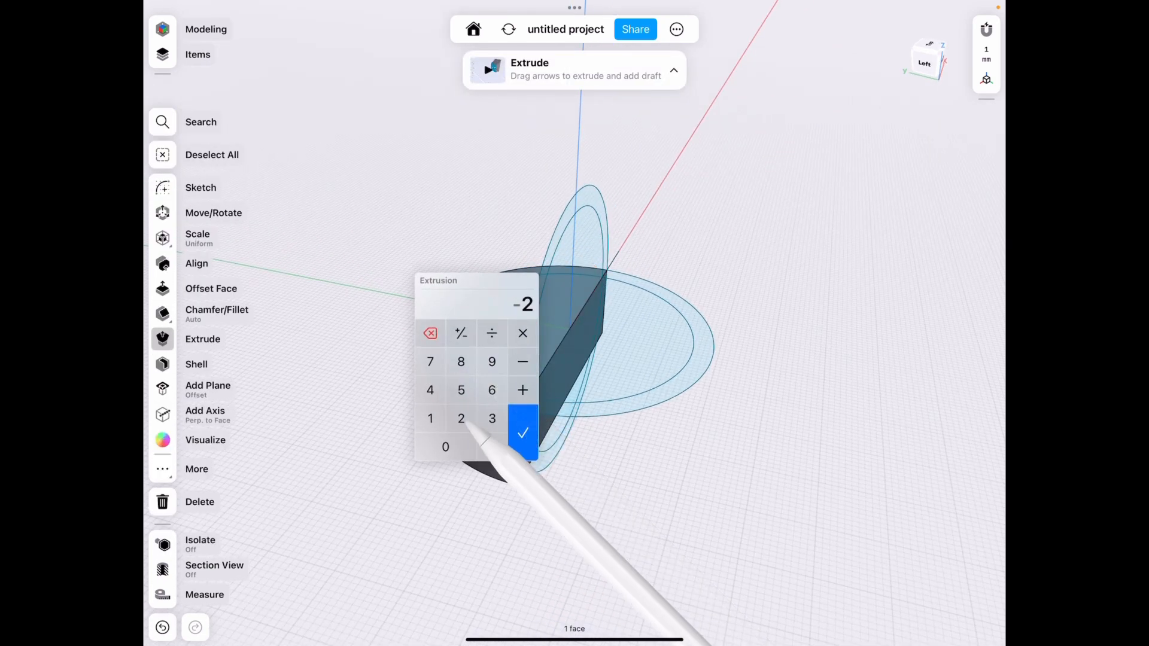
pyautogui.click(461, 389)
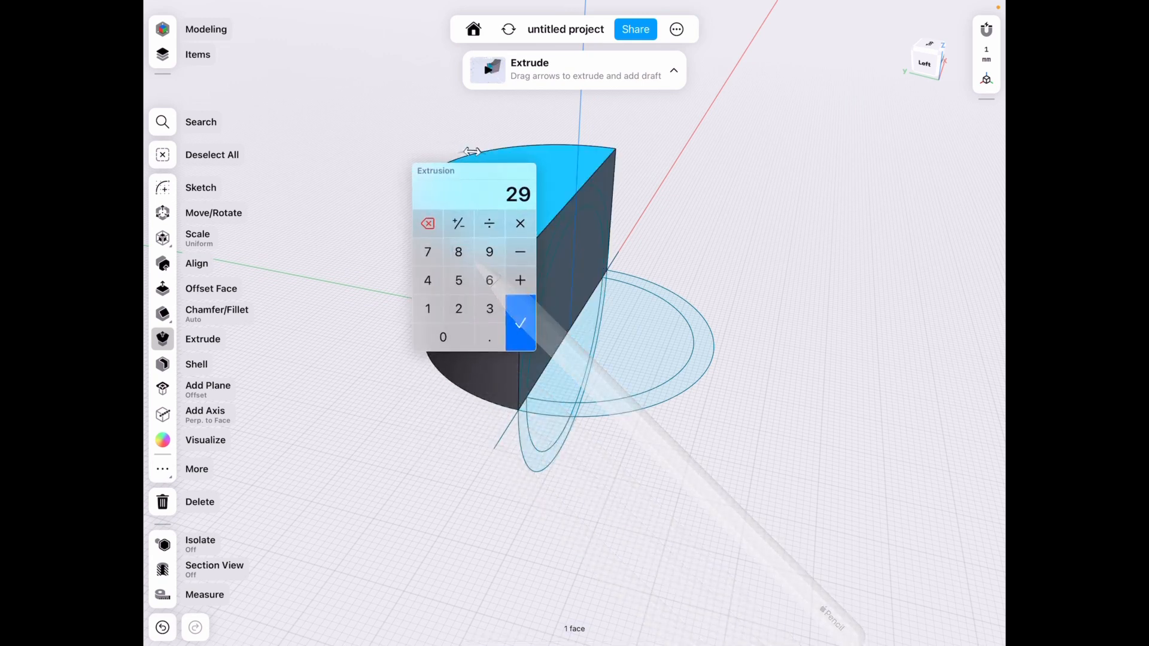
pyautogui.click(519, 323)
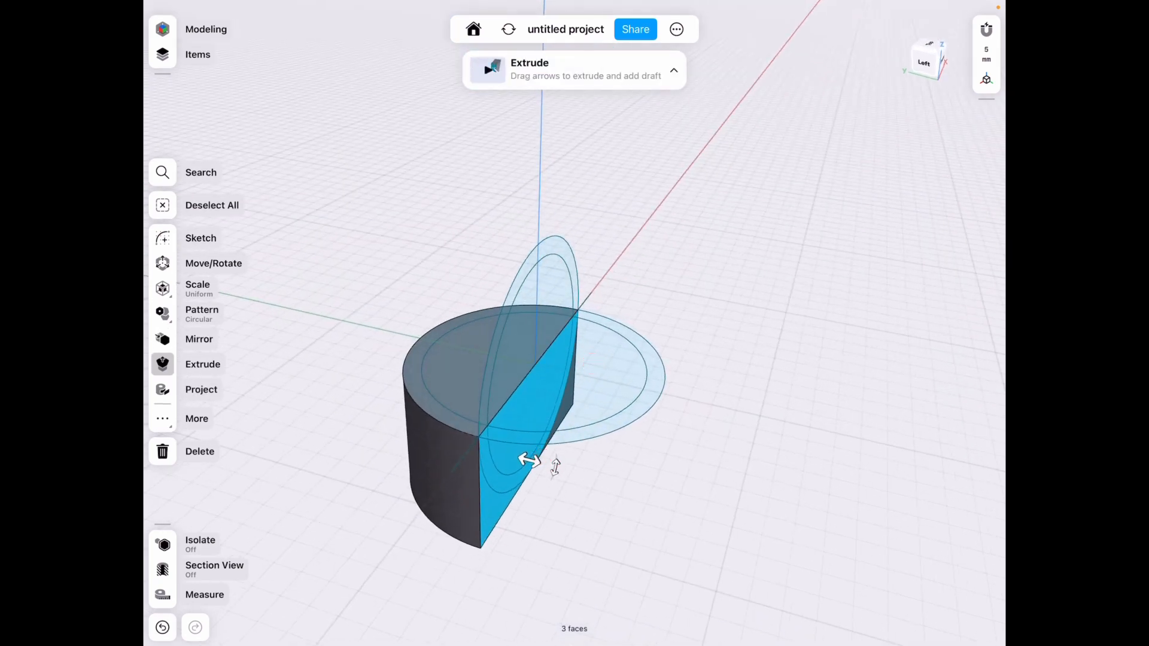
pyautogui.moveTo(555, 463); pyautogui.dragTo(600, 476)
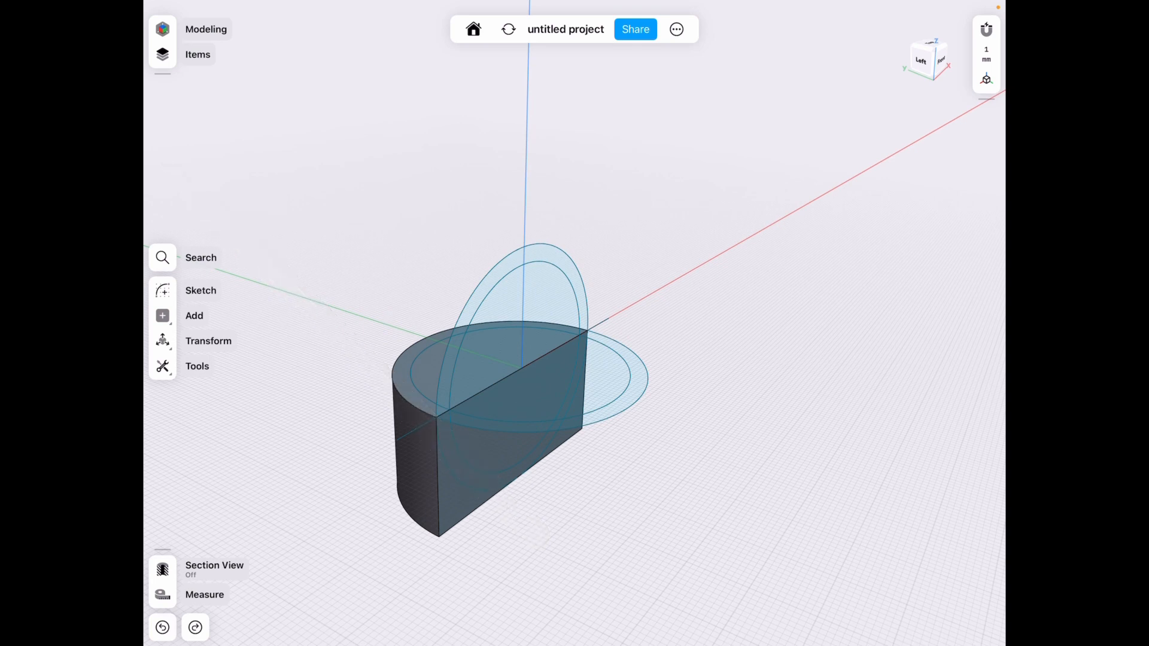
# Extrude the half-round block's flat face outward about 15 mm.
pyautogui.click(162, 366)
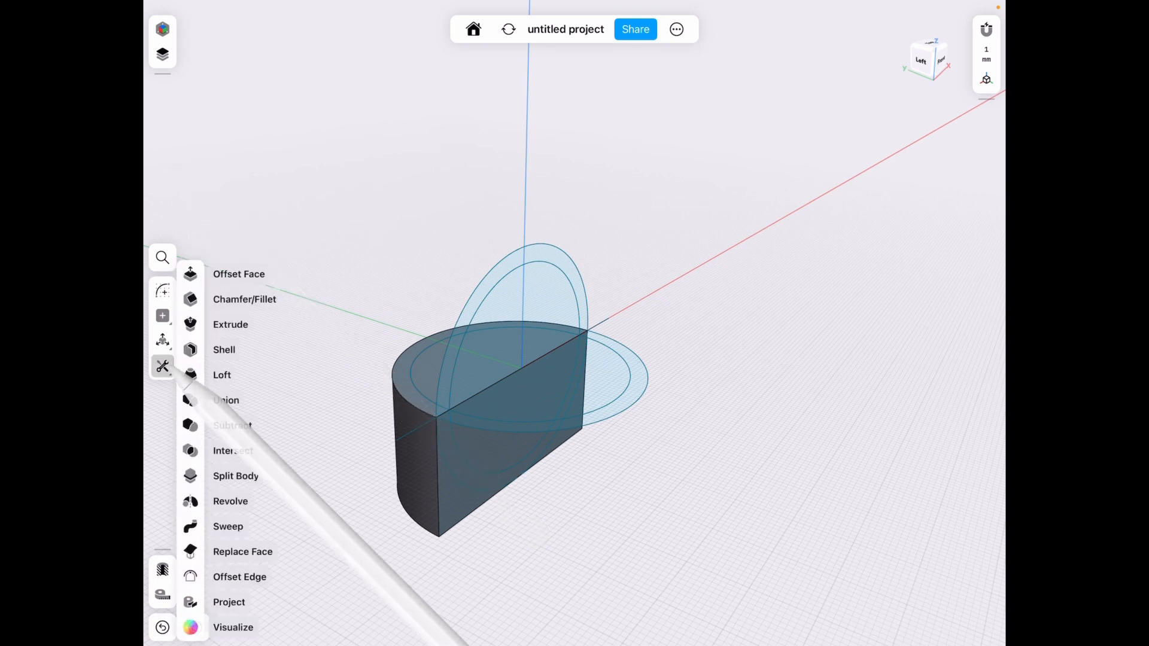
pyautogui.click(230, 323)
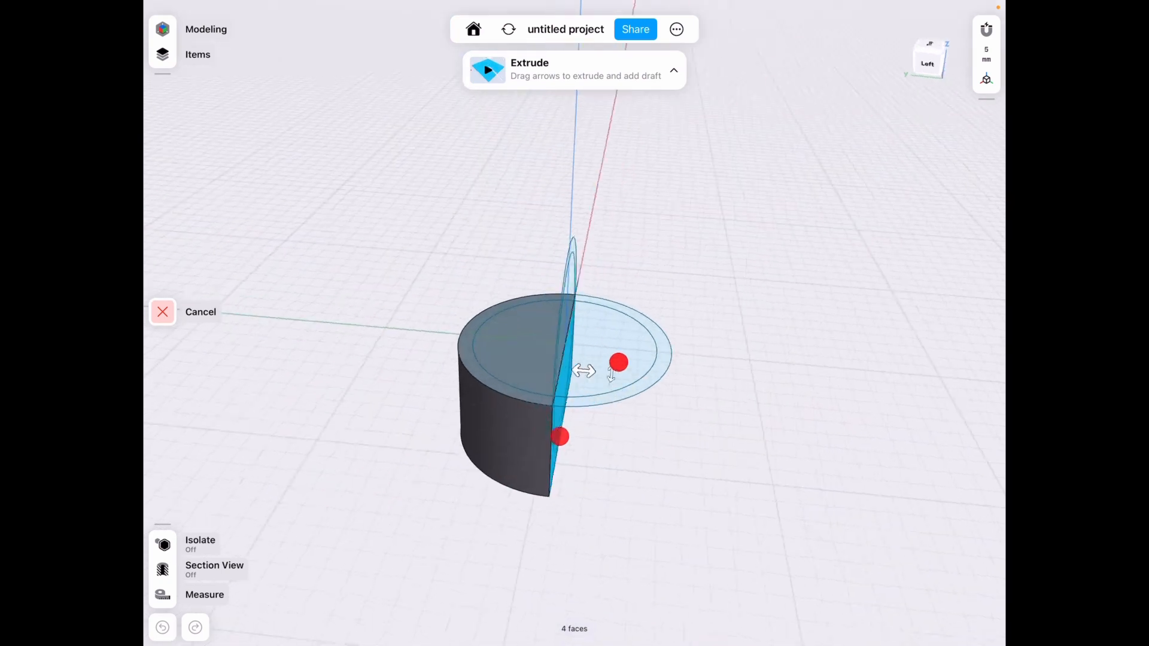
pyautogui.moveTo(617, 361); pyautogui.dragTo(637, 396)
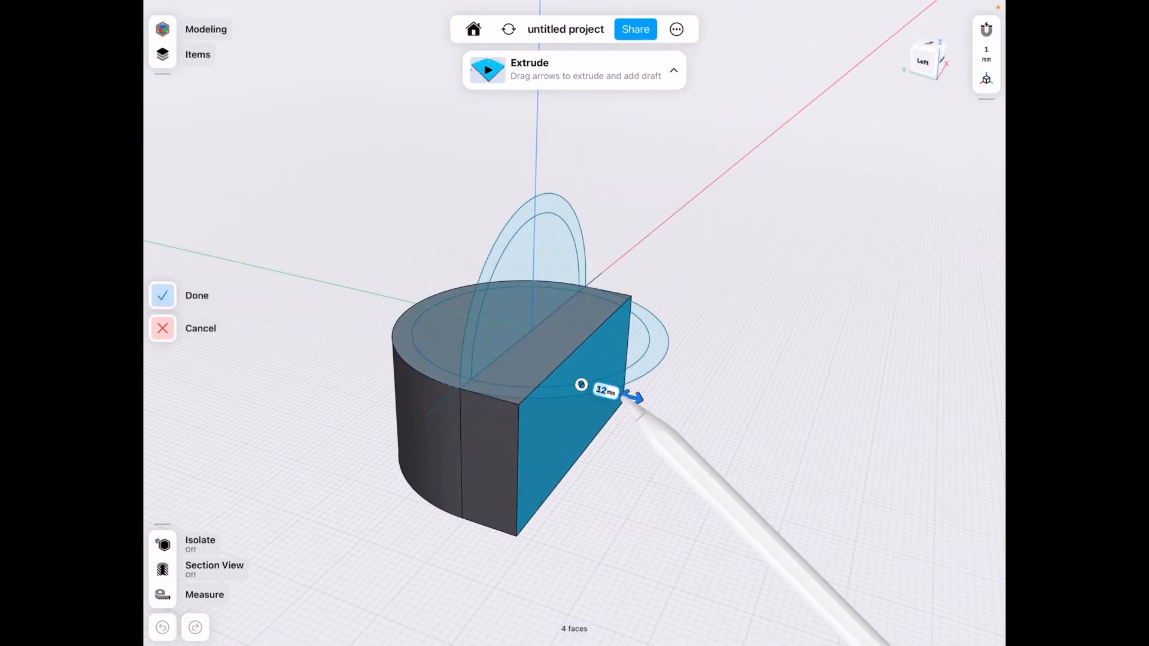
pyautogui.moveTo(634, 398); pyautogui.dragTo(656, 402)
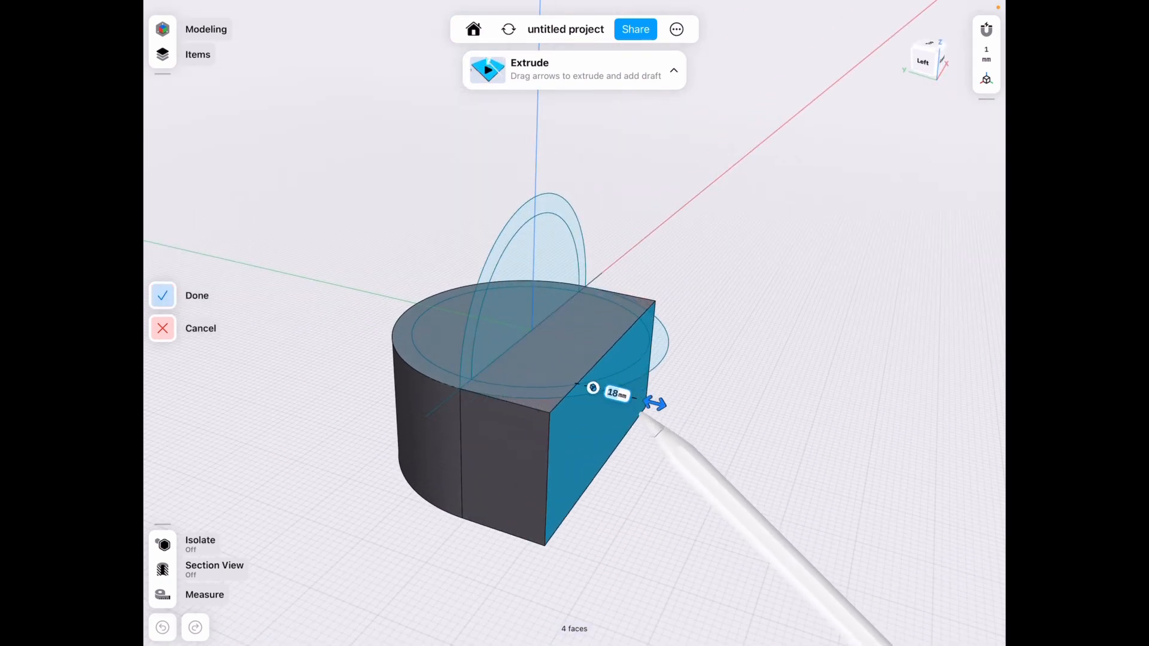
pyautogui.moveTo(657, 404); pyautogui.dragTo(645, 401)
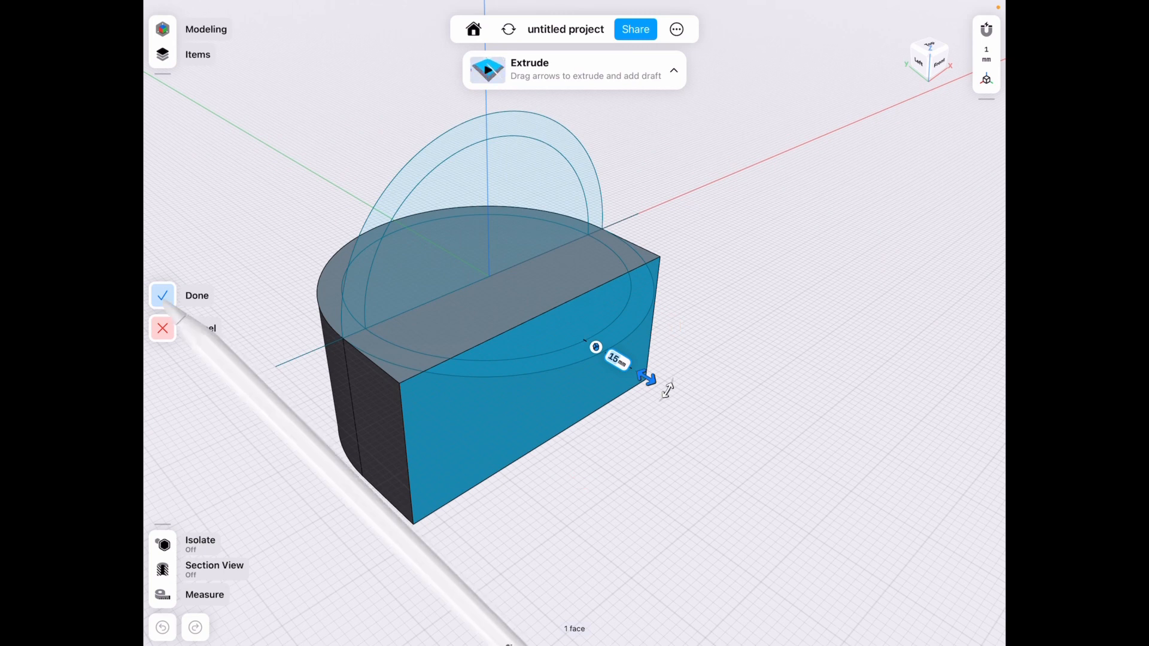
pyautogui.click(196, 295)
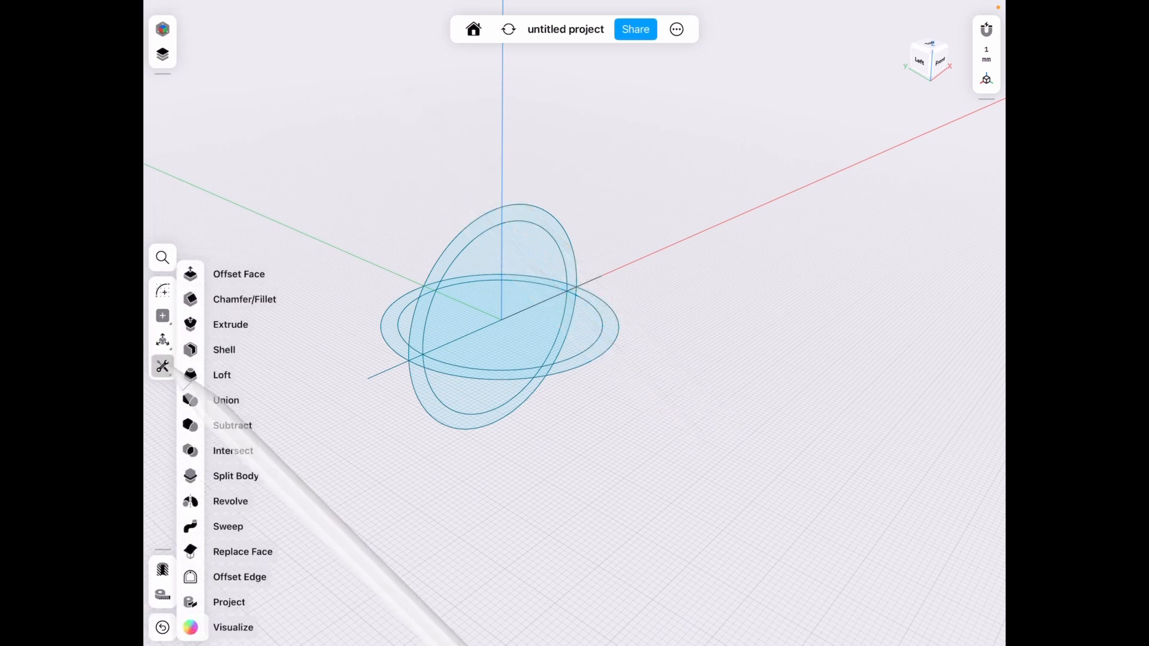
# Revolve the upright circle 360° into a sphere and subtract it from the block.
pyautogui.click(230, 502)
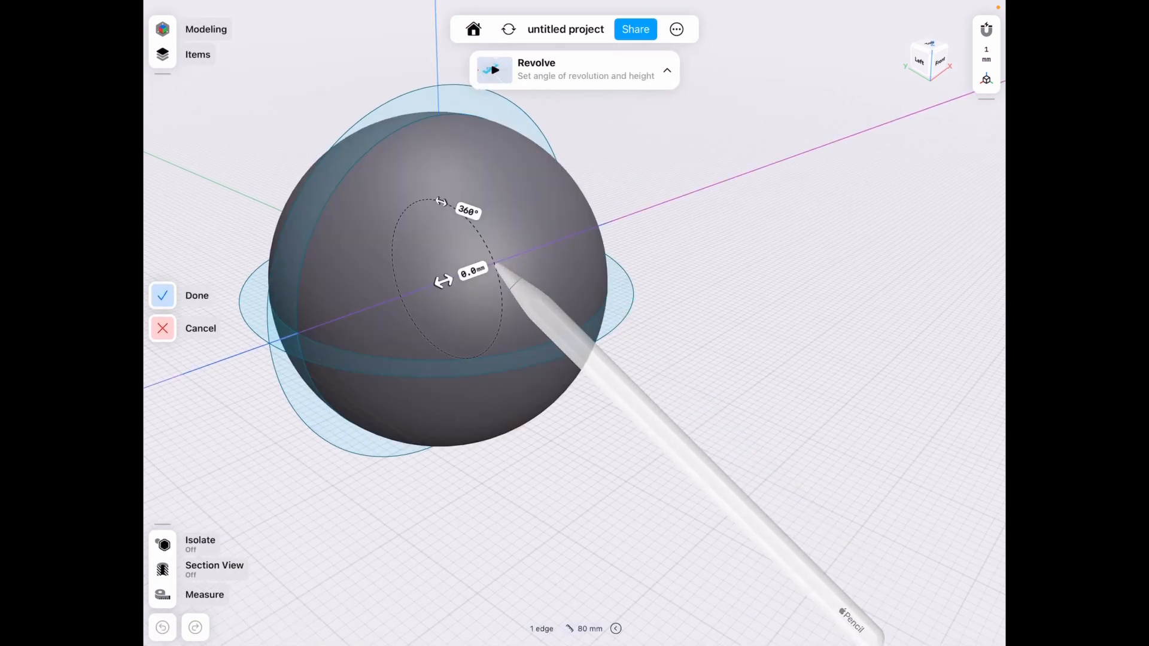
pyautogui.click(196, 295)
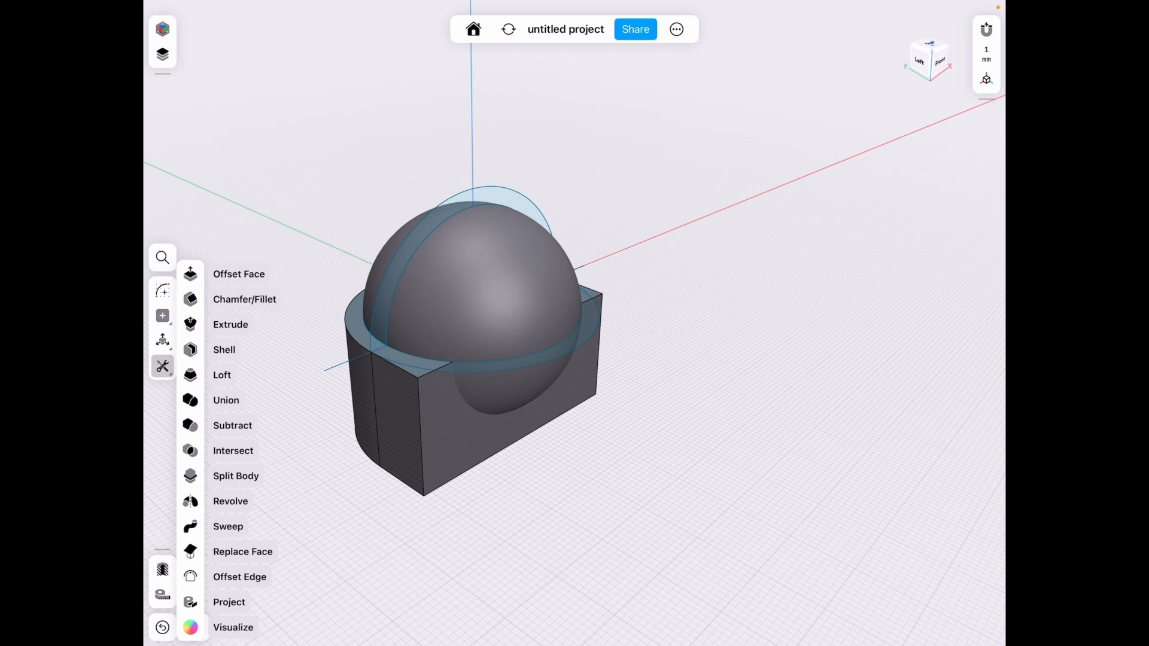
pyautogui.click(232, 425)
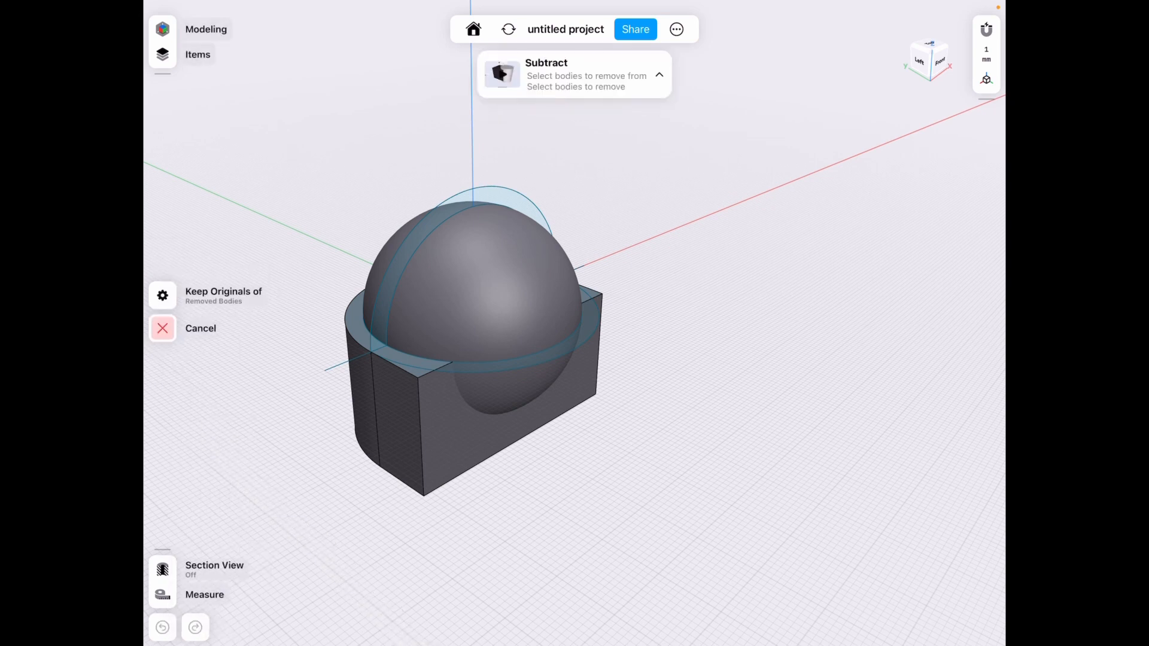
pyautogui.click(446, 418)
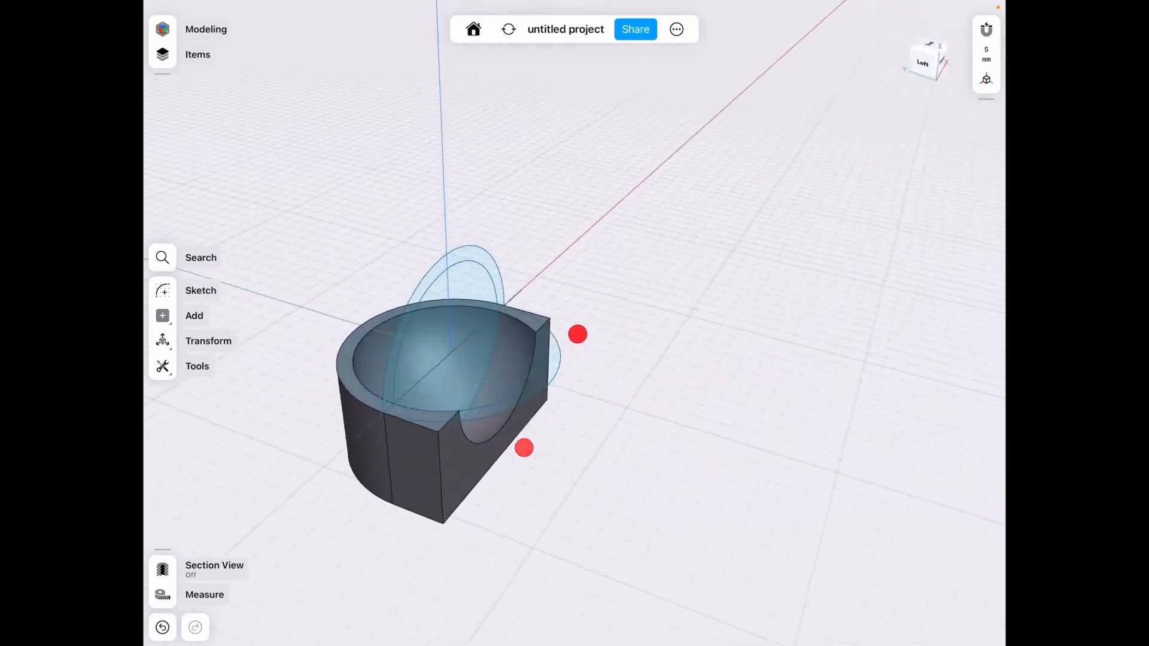
# Push the housing's flat end face inward, shortening it from about 19 mm to 11 mm.
pyautogui.click(197, 366)
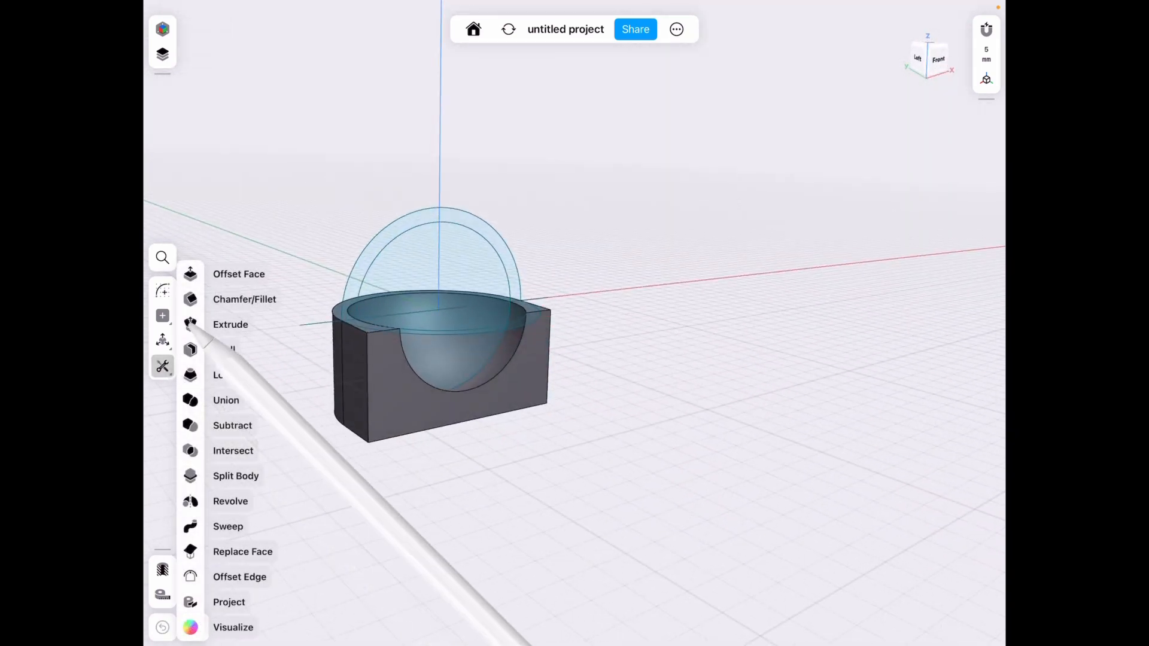
pyautogui.click(230, 324)
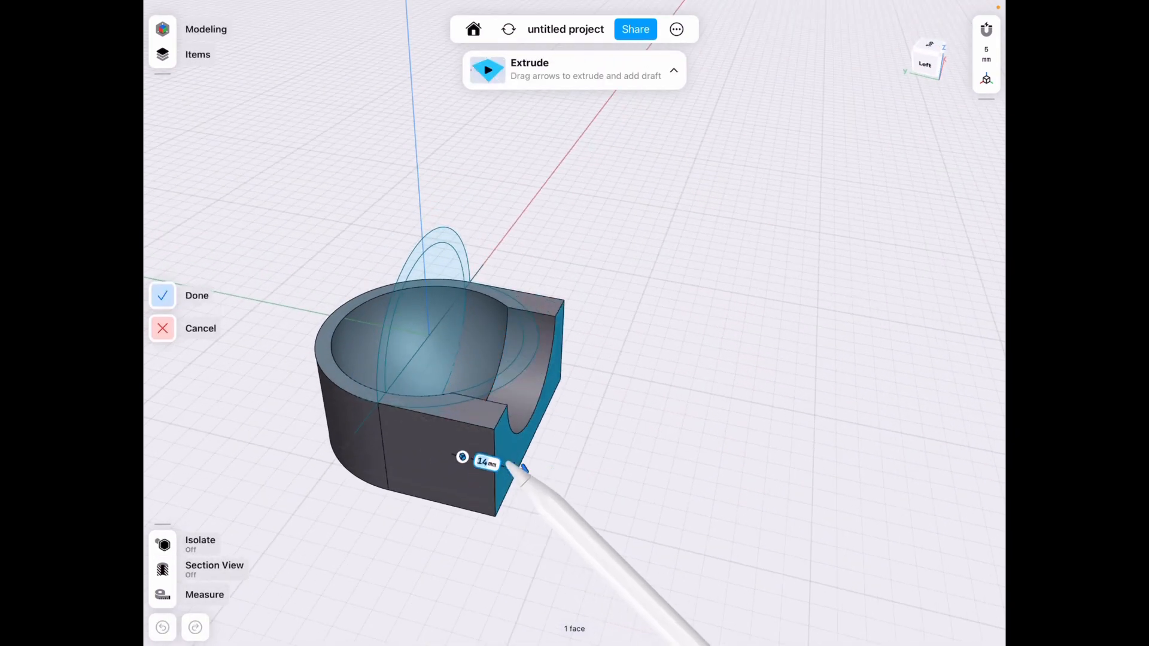
pyautogui.moveTo(524, 465); pyautogui.dragTo(542, 475)
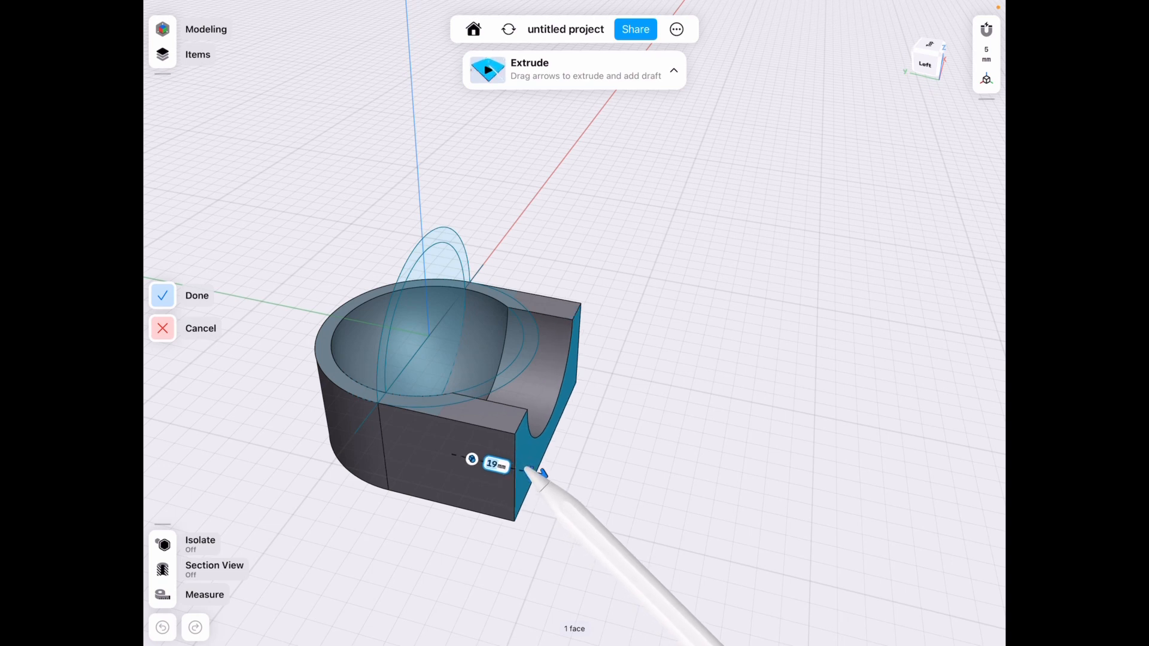
pyautogui.moveTo(542, 472); pyautogui.dragTo(520, 469)
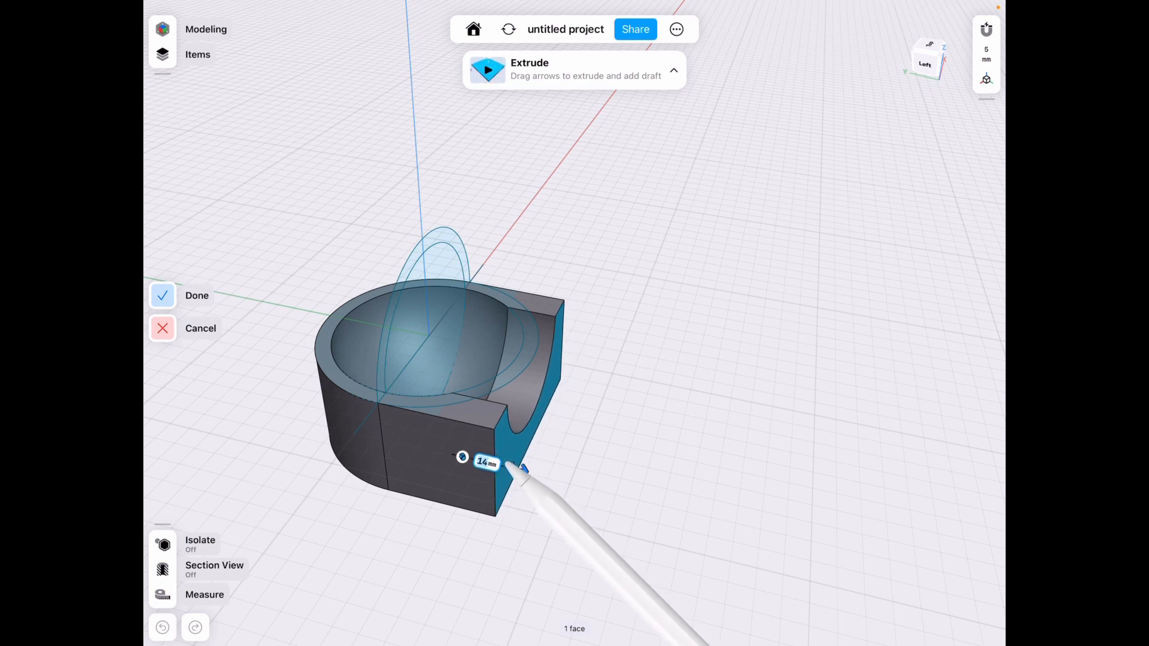
pyautogui.moveTo(522, 467); pyautogui.dragTo(496, 469)
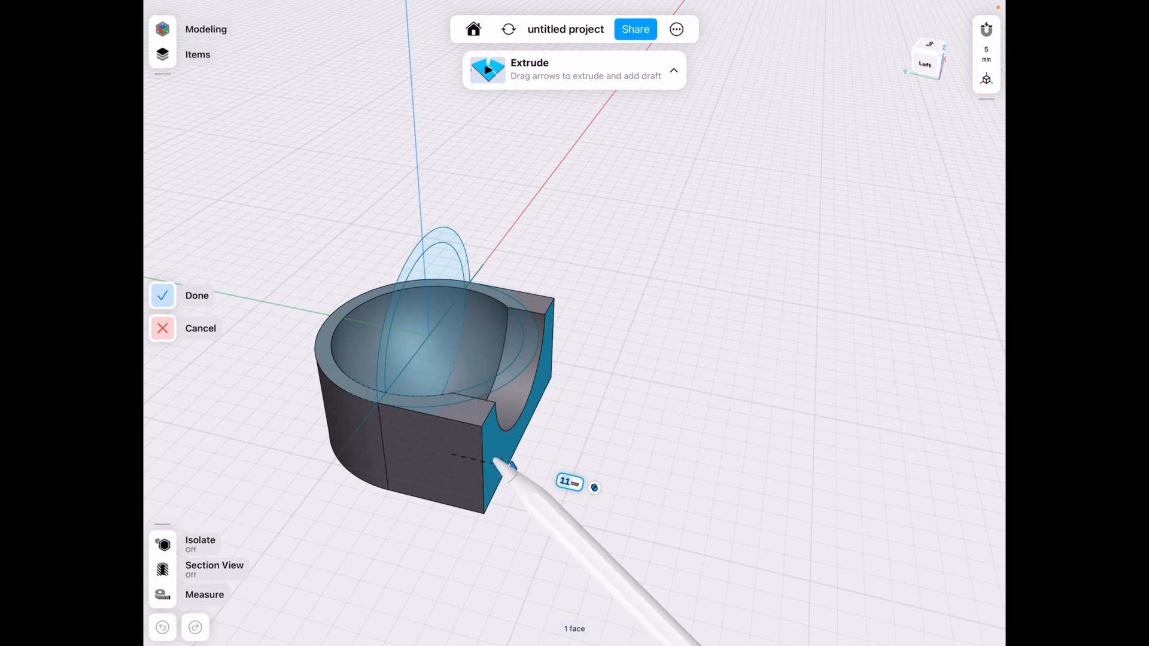
pyautogui.moveTo(509, 465); pyautogui.dragTo(503, 466)
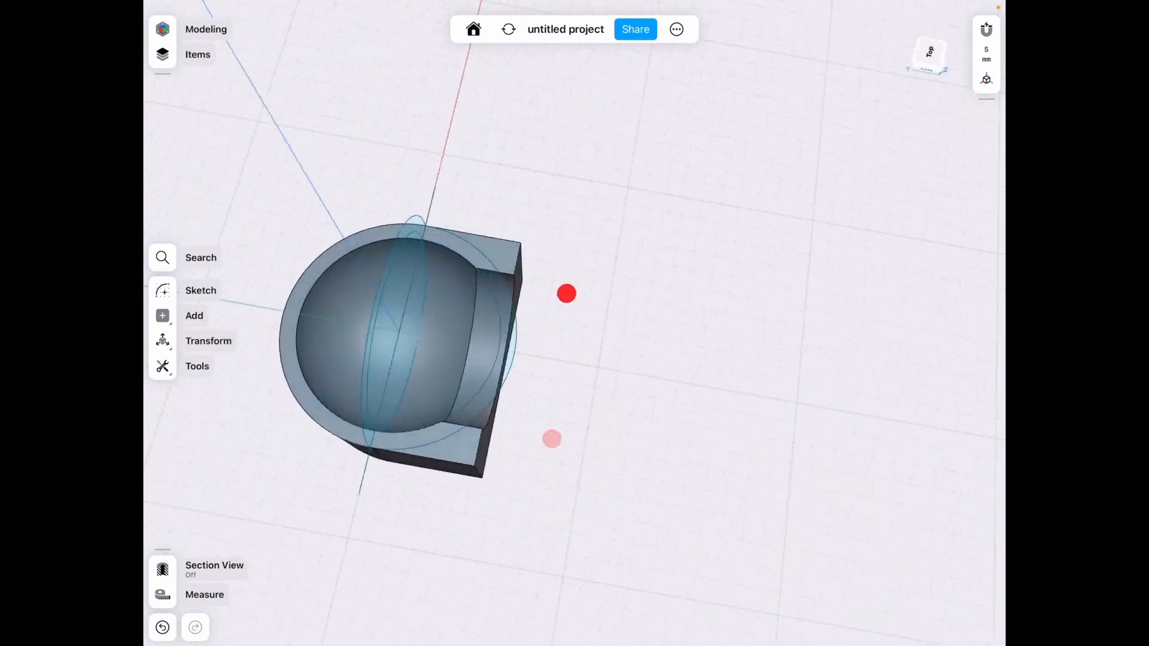
# Extrude the housing rim's top faces upward to about 24 mm.
pyautogui.click(201, 290)
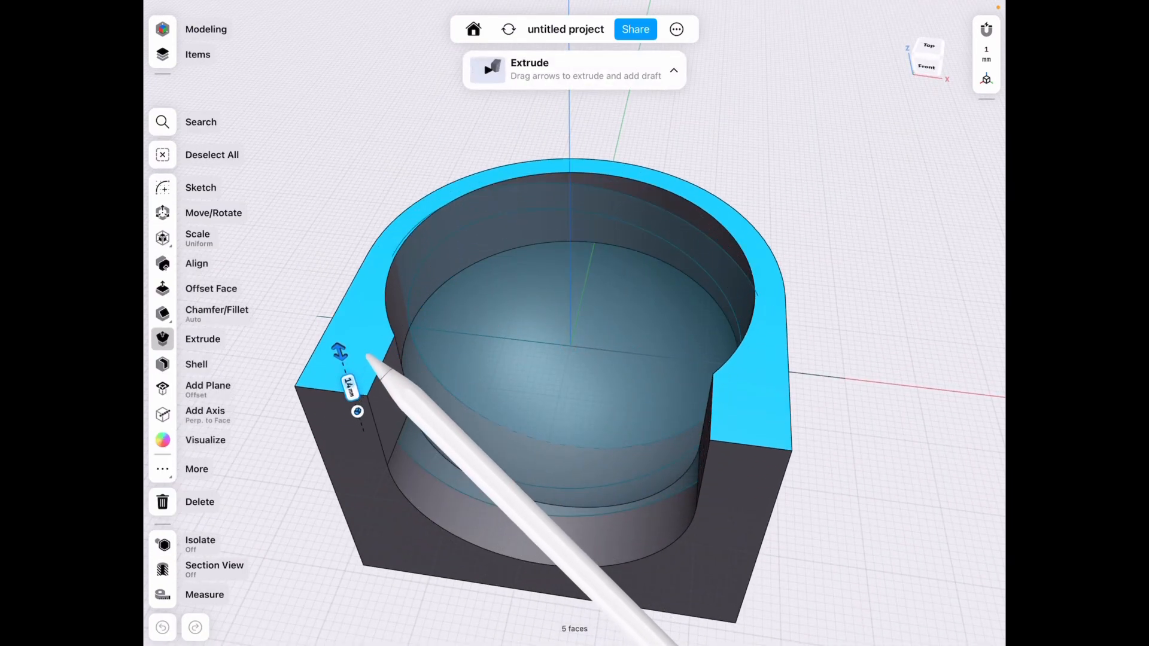
pyautogui.moveTo(339, 351); pyautogui.dragTo(319, 286)
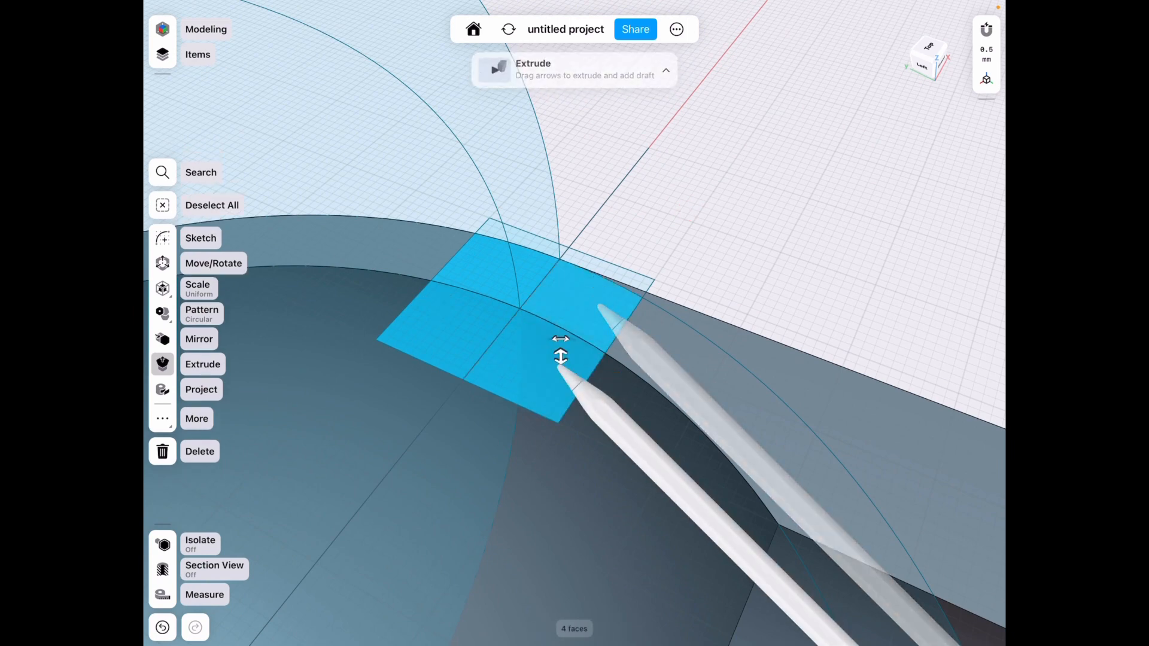
# Extrude the small square region on the rim upward into a block.
pyautogui.moveTo(561, 356); pyautogui.dragTo(552, 255)
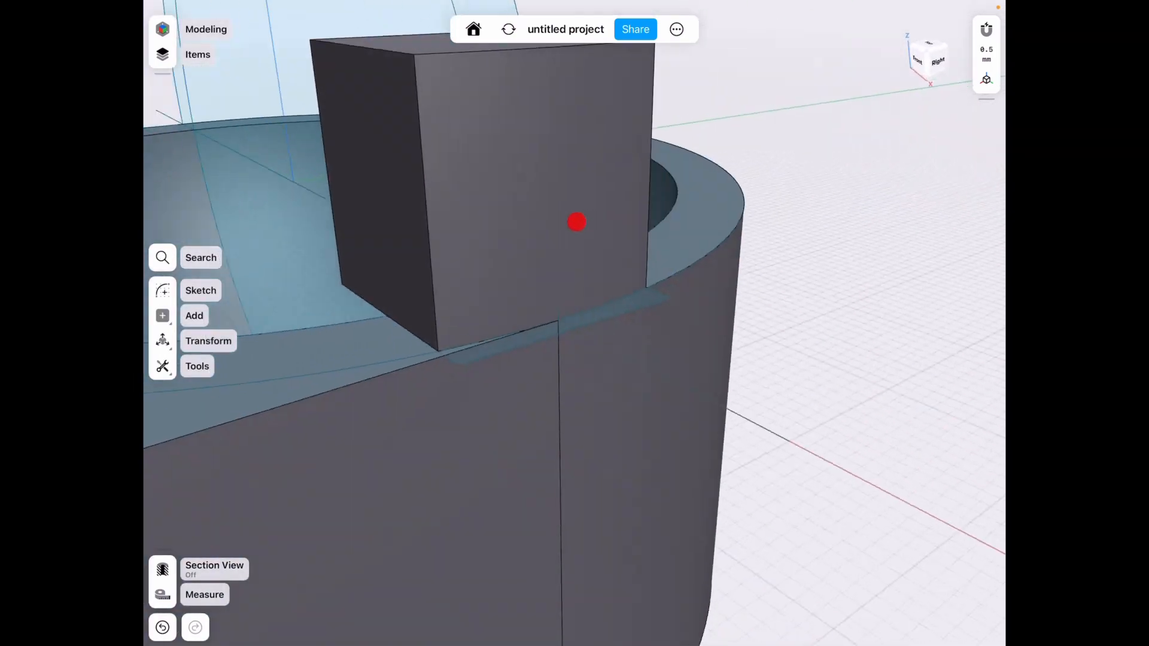
# Unite the small block with the intersecting body.
pyautogui.click(197, 367)
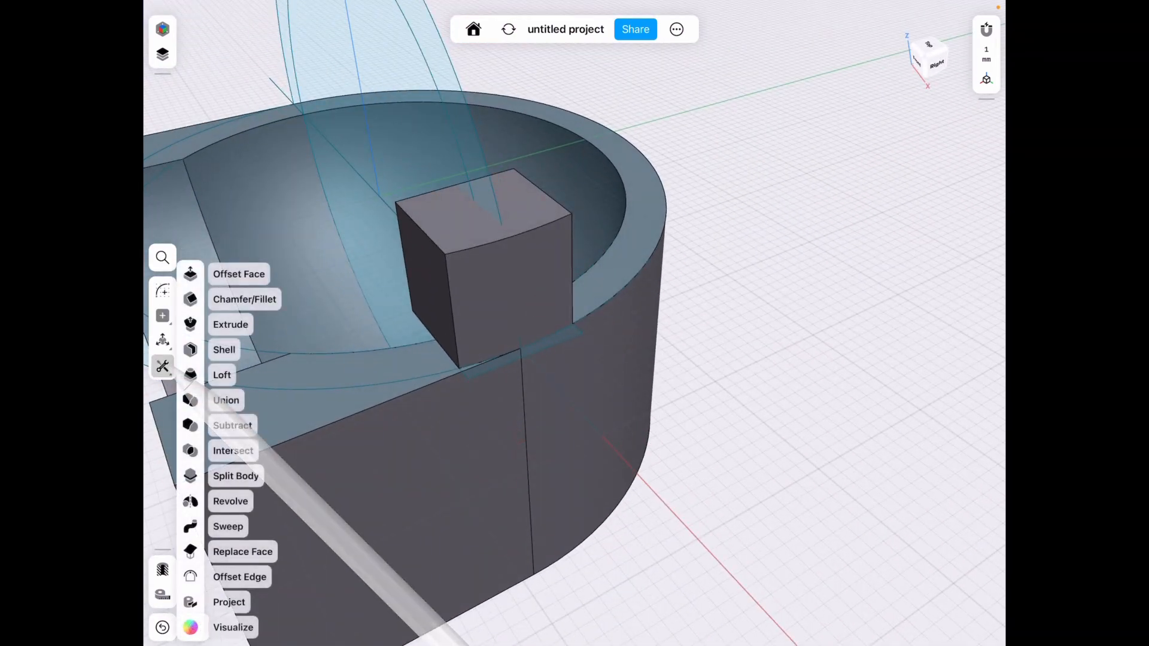
pyautogui.click(235, 476)
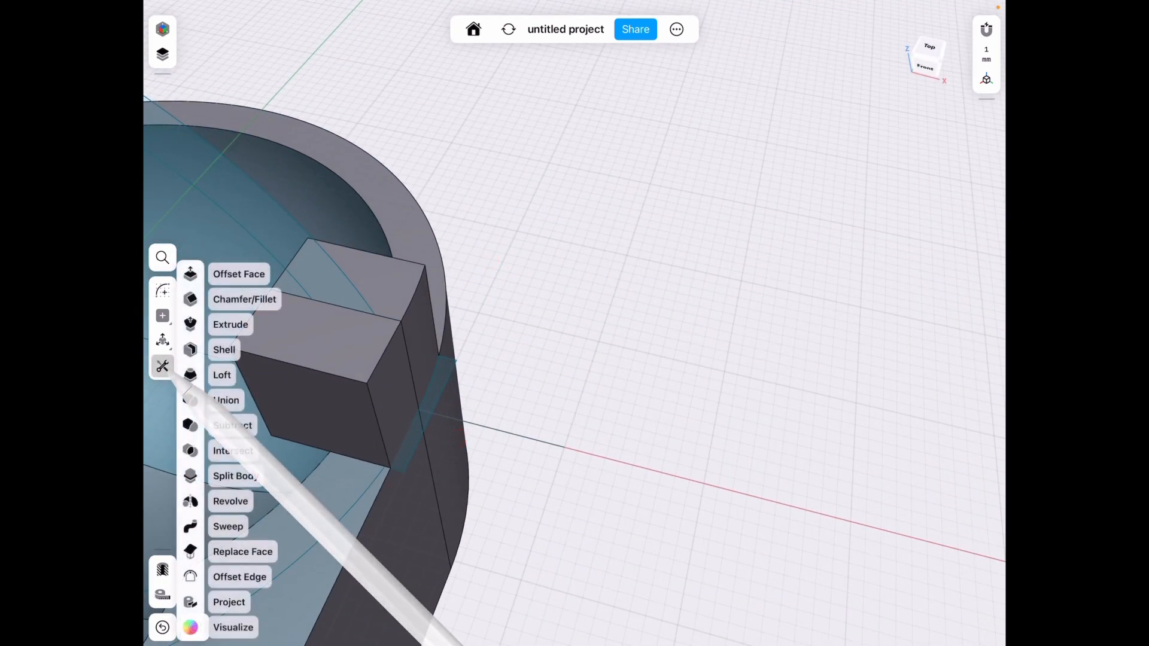
pyautogui.click(225, 401)
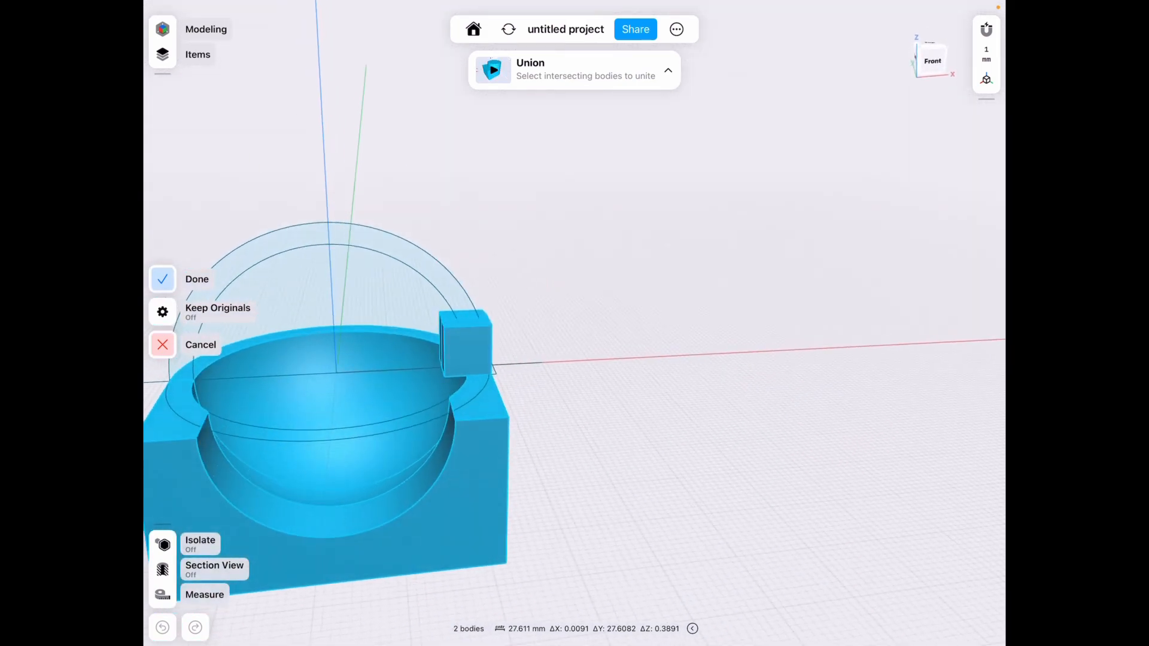
pyautogui.click(197, 279)
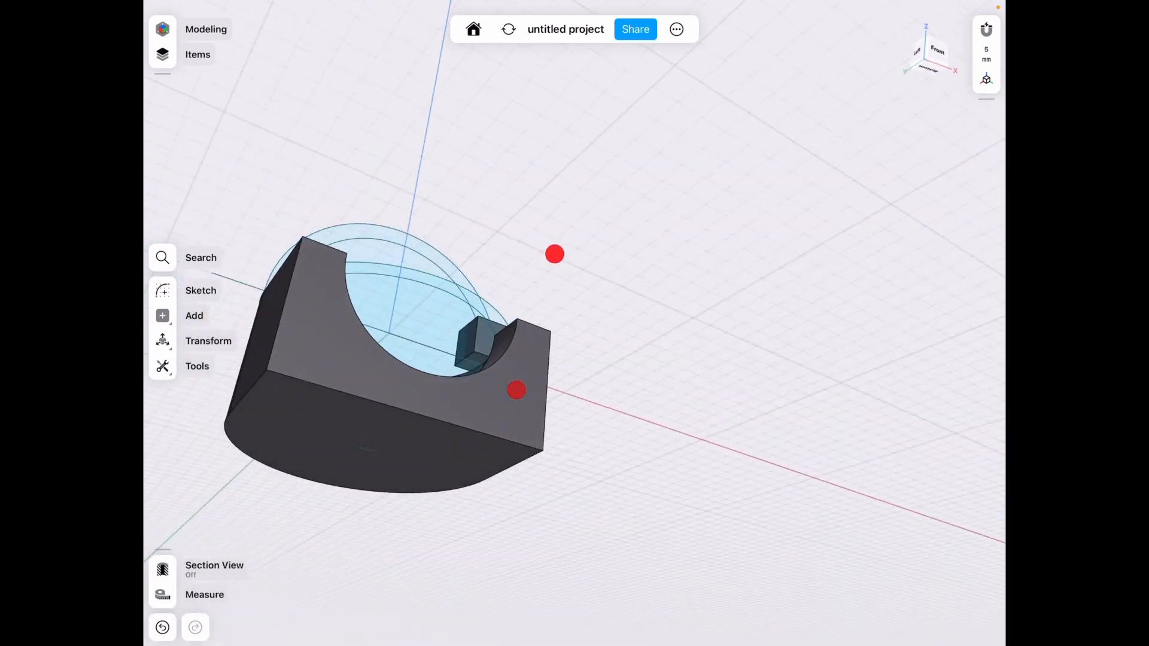
# Apply another Boolean tool to shape the block into a clip on the inner wall.
pyautogui.click(197, 366)
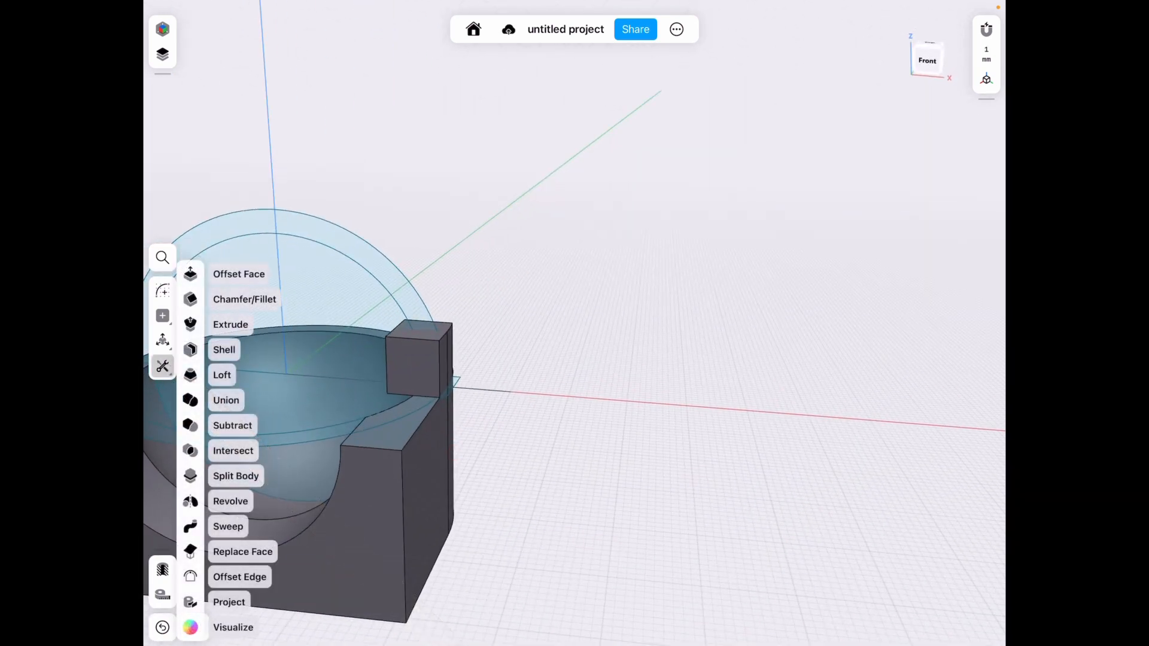
pyautogui.click(235, 476)
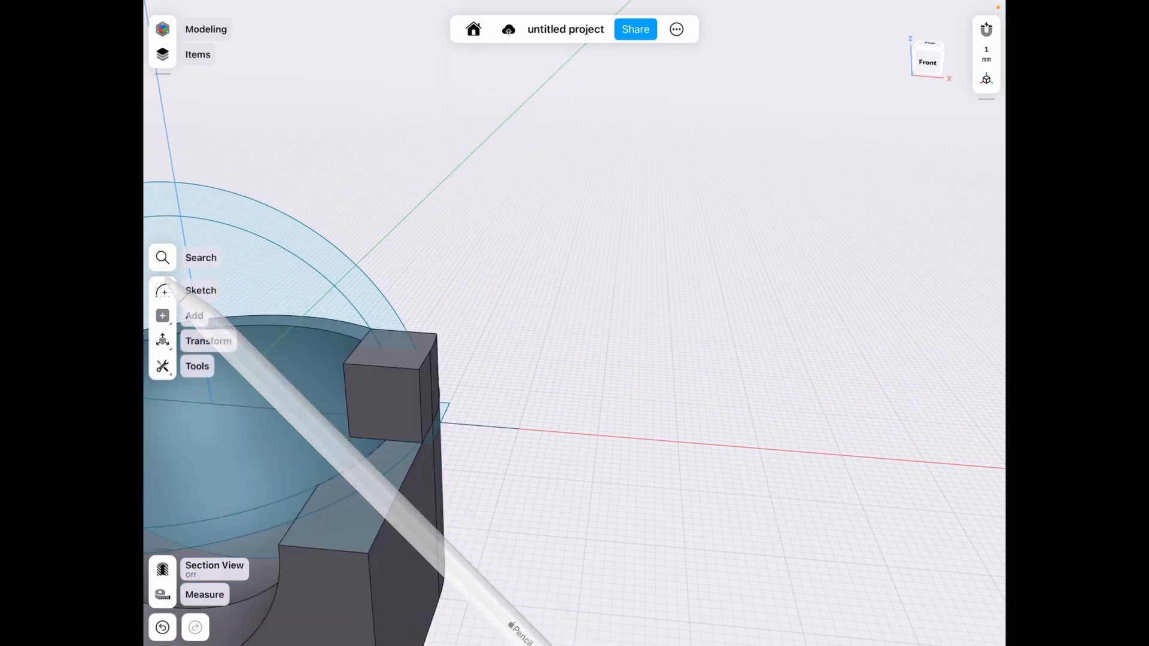
pyautogui.click(208, 340)
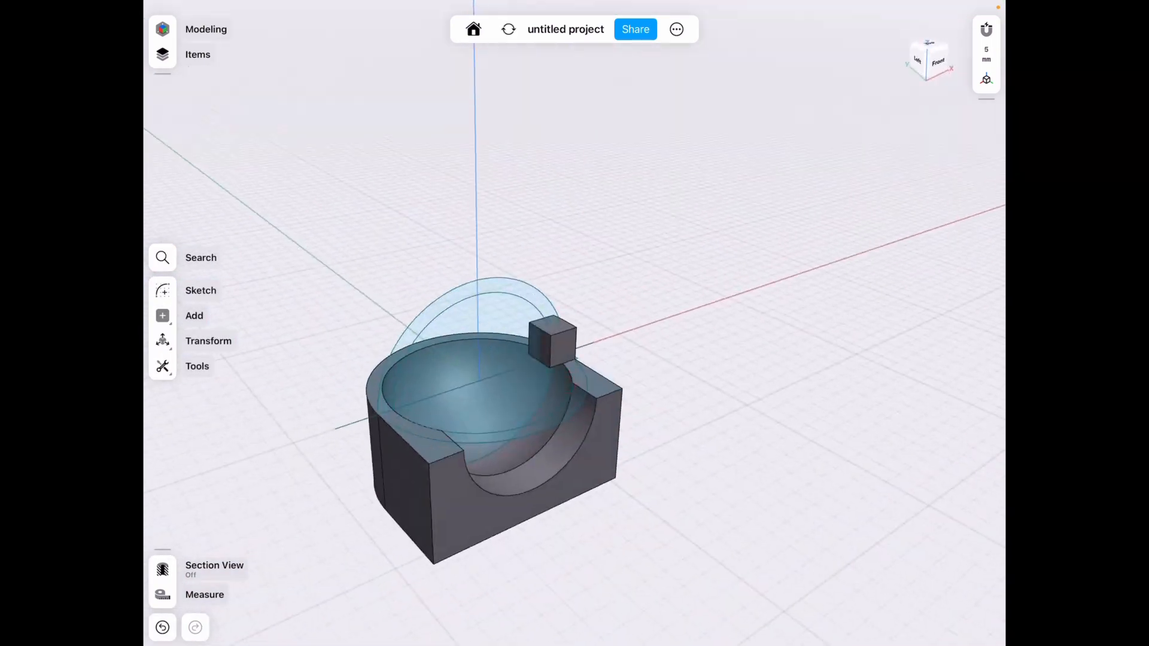
pyautogui.click(197, 55)
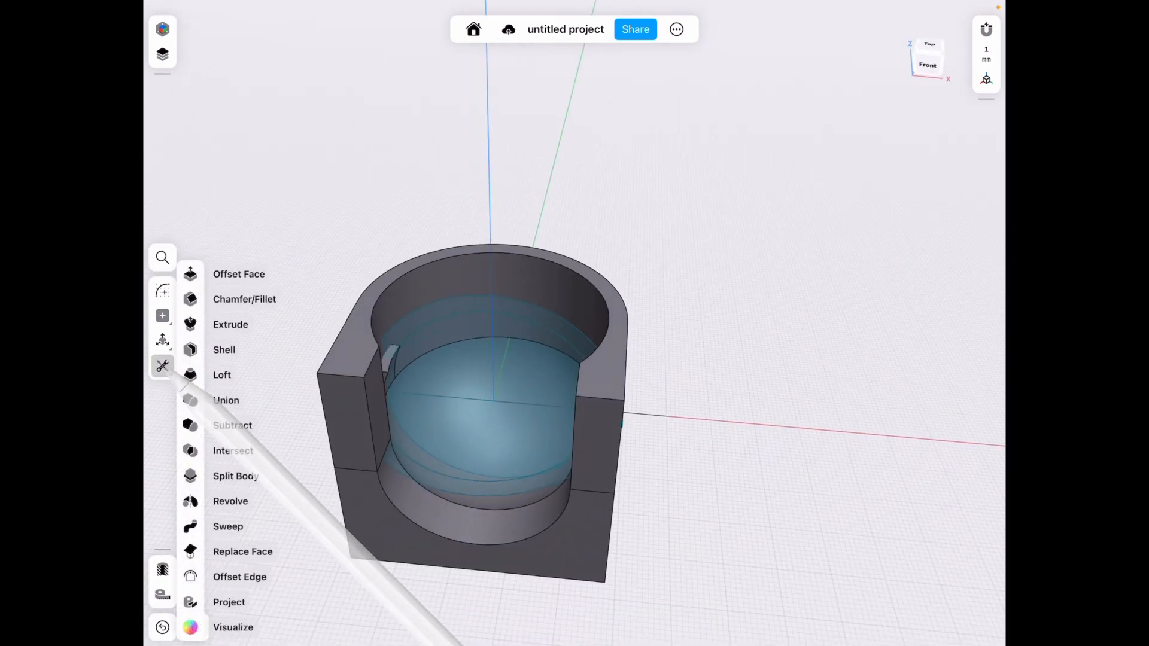
# Union the clip into the housing and fillet its outer and inner edges at 0.5 mm.
pyautogui.click(225, 400)
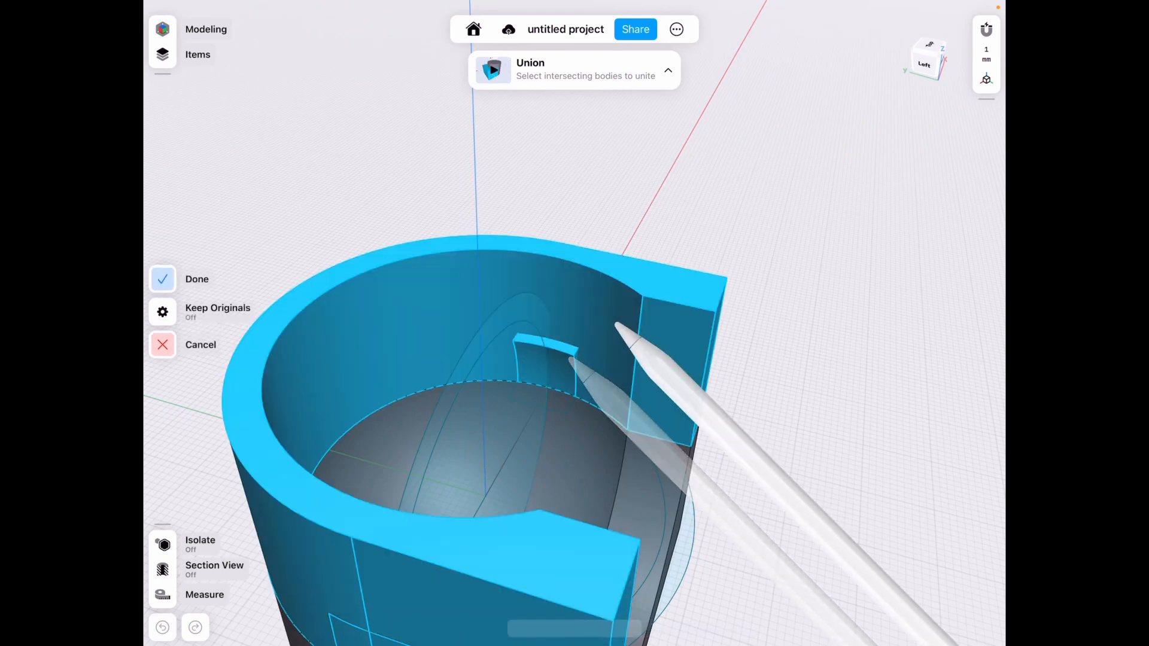
pyautogui.click(196, 280)
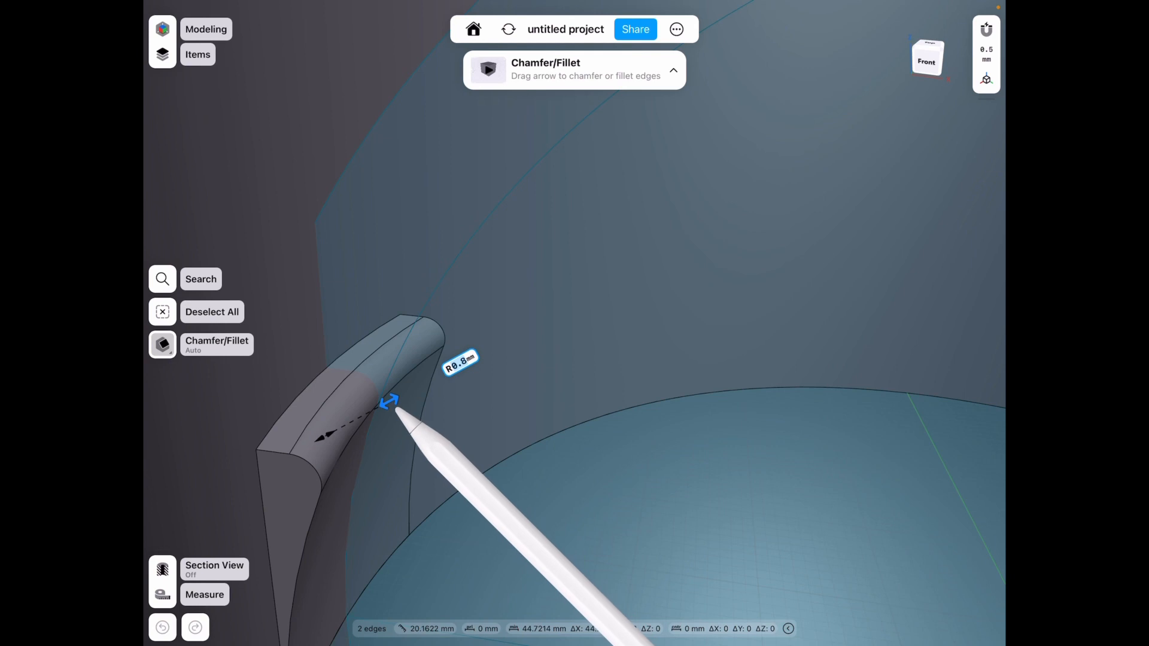
pyautogui.moveTo(388, 402); pyautogui.dragTo(379, 406)
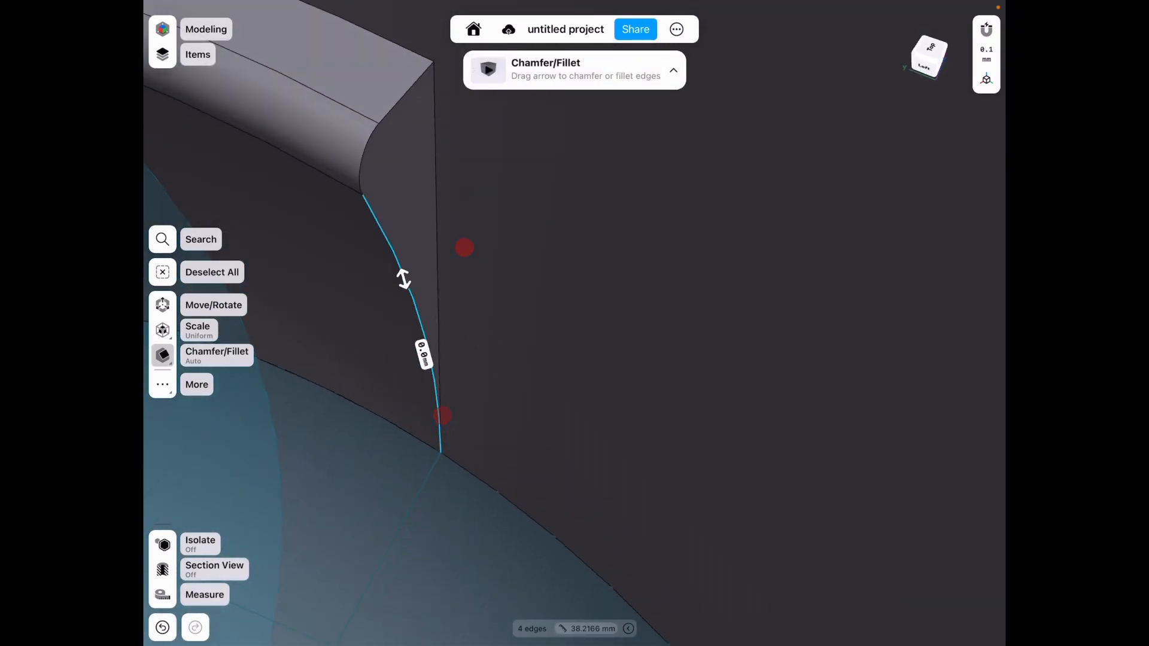
pyautogui.moveTo(402, 281); pyautogui.dragTo(409, 304)
pyautogui.write('0.5')
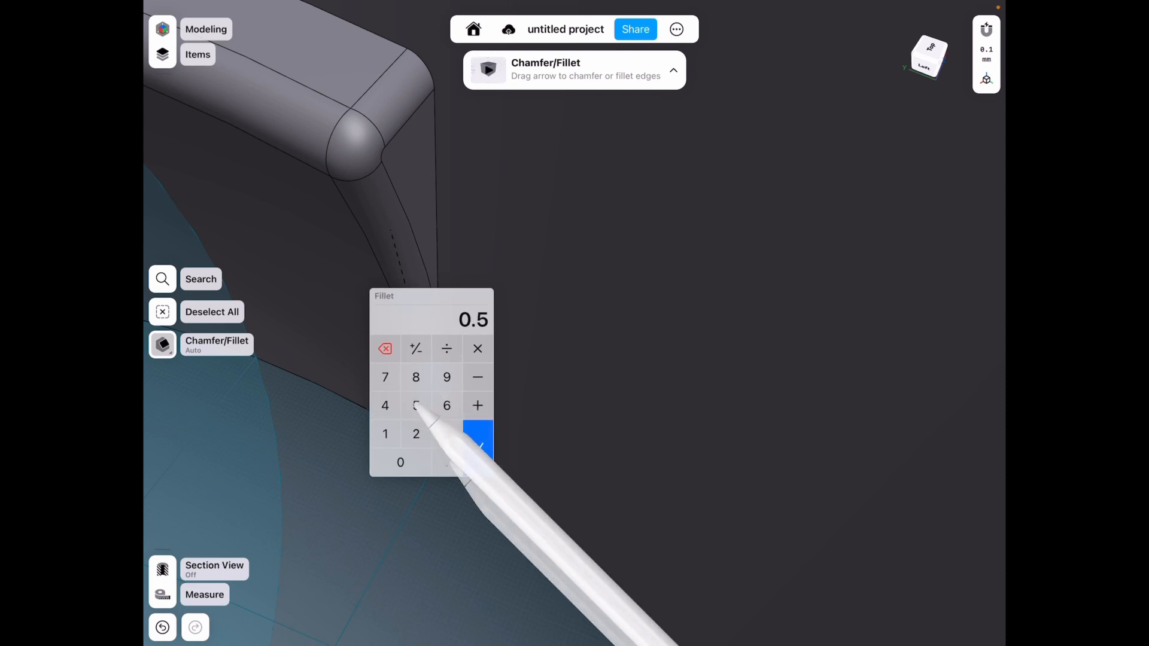
pyautogui.click(476, 440)
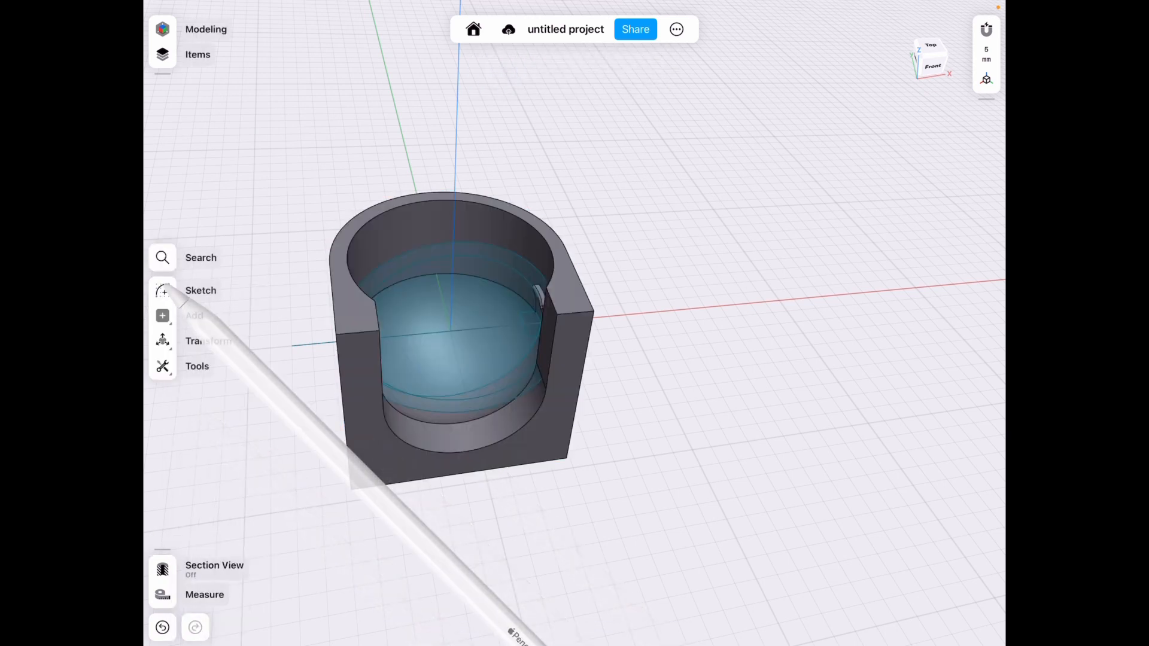
# Lower the top of the housing walls and start a front-plane sketch.
pyautogui.click(212, 288)
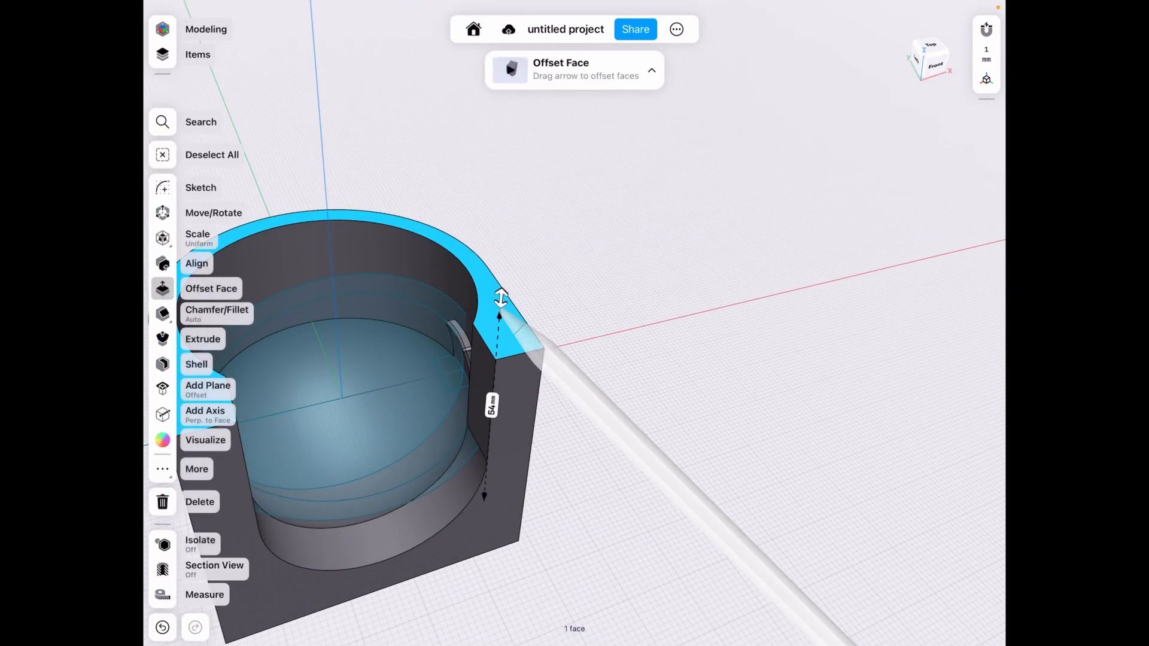
pyautogui.moveTo(500, 296); pyautogui.dragTo(499, 322)
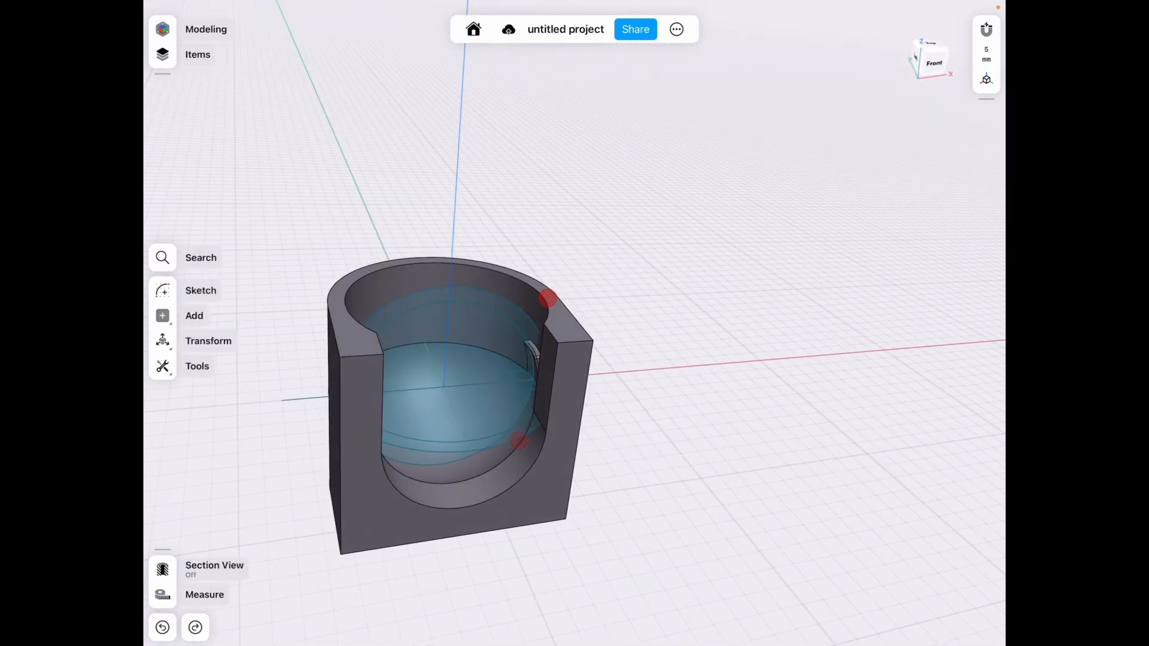
pyautogui.click(201, 290)
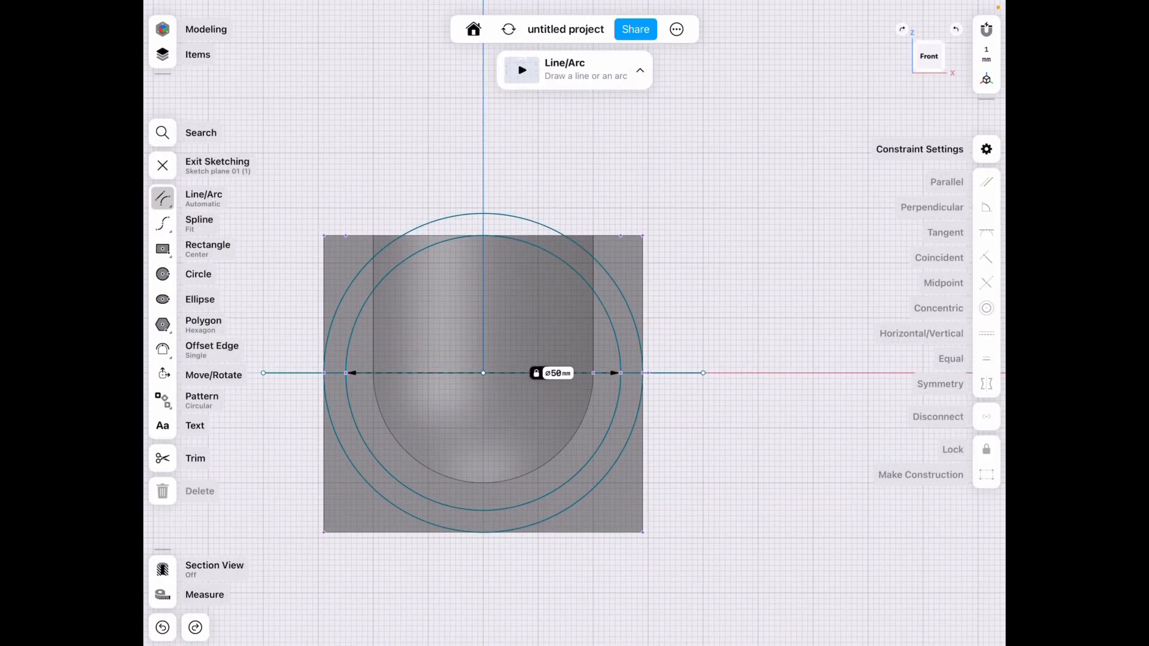
# Offset the ball's circle edge by -0.25 mm for clearance and exit sketching.
pyautogui.click(212, 349)
pyautogui.write('-0.')
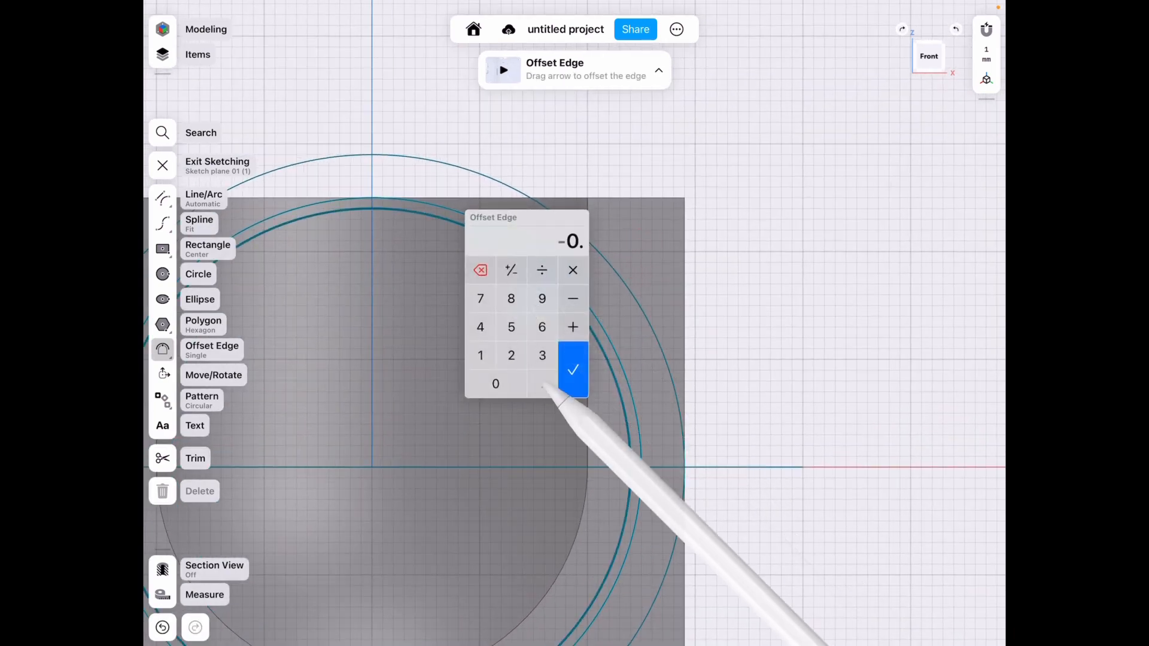
pyautogui.click(572, 368)
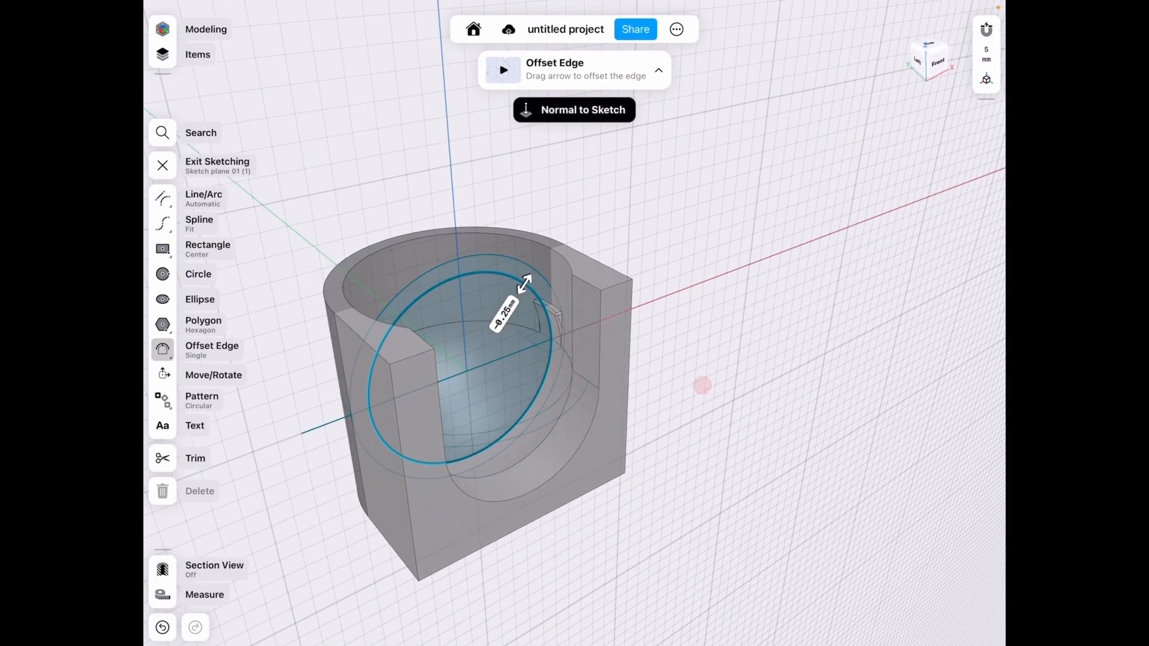
pyautogui.click(162, 165)
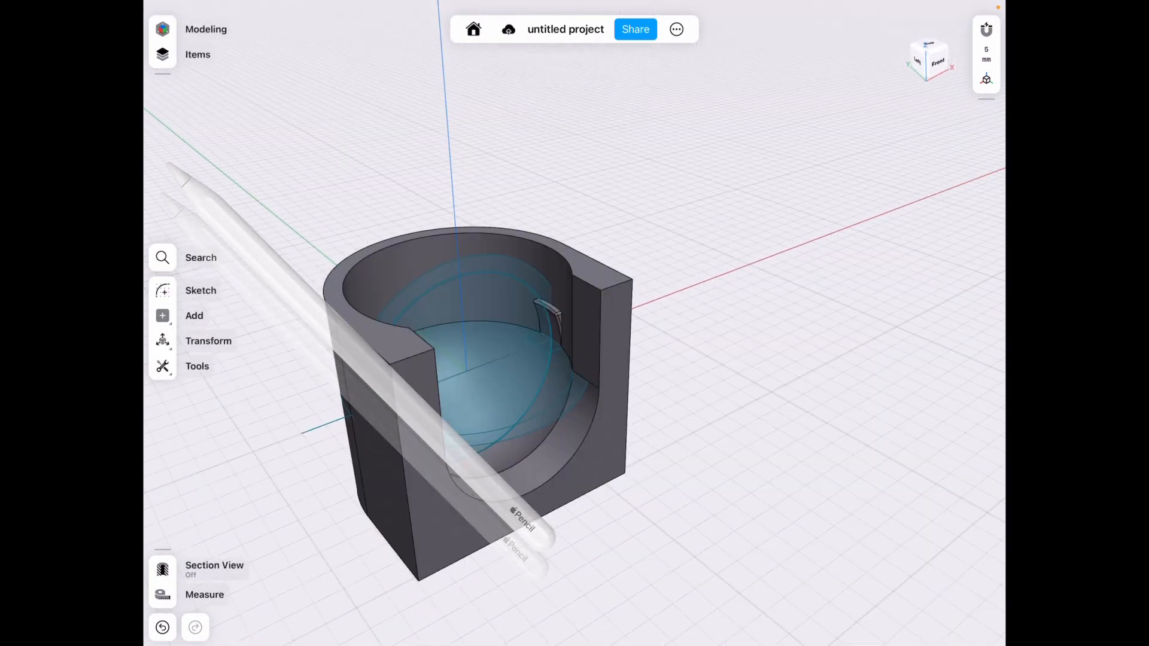
pyautogui.click(197, 365)
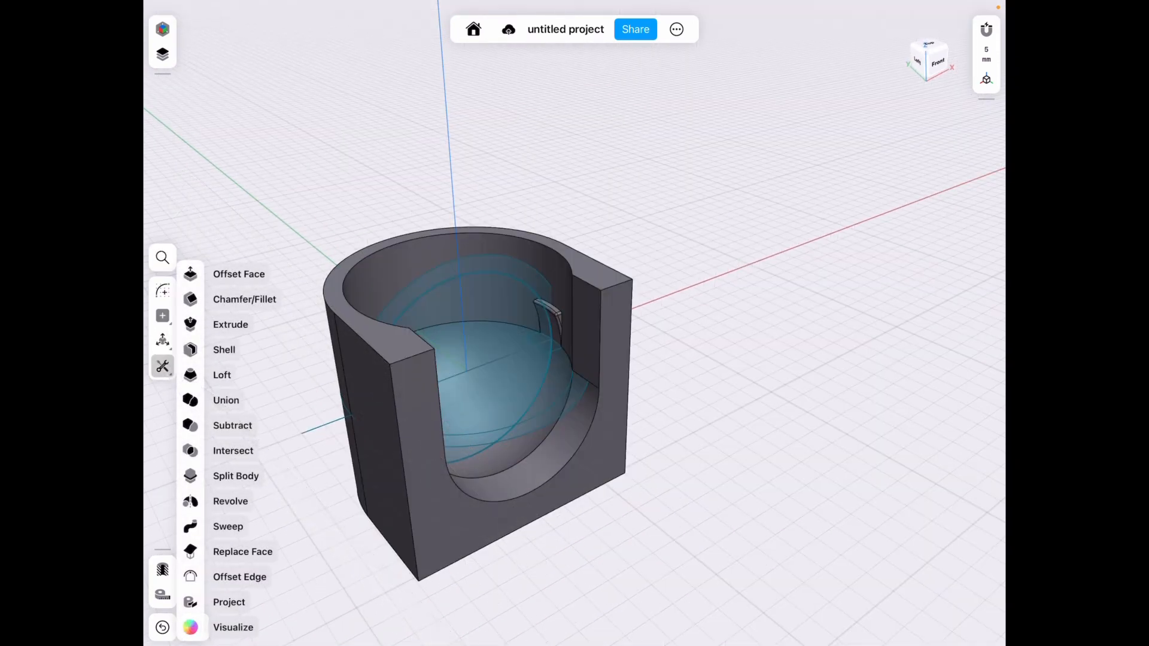
# Revolve the profile 360° into a ball, then add a circular stem on its top.
pyautogui.click(230, 502)
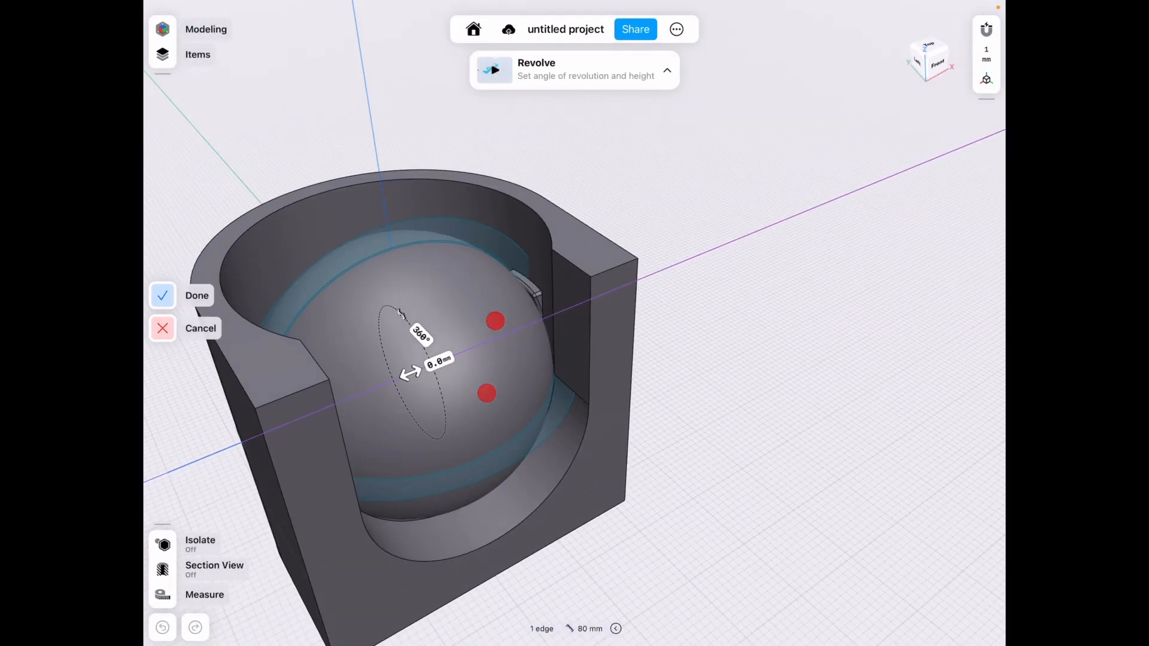
pyautogui.click(197, 295)
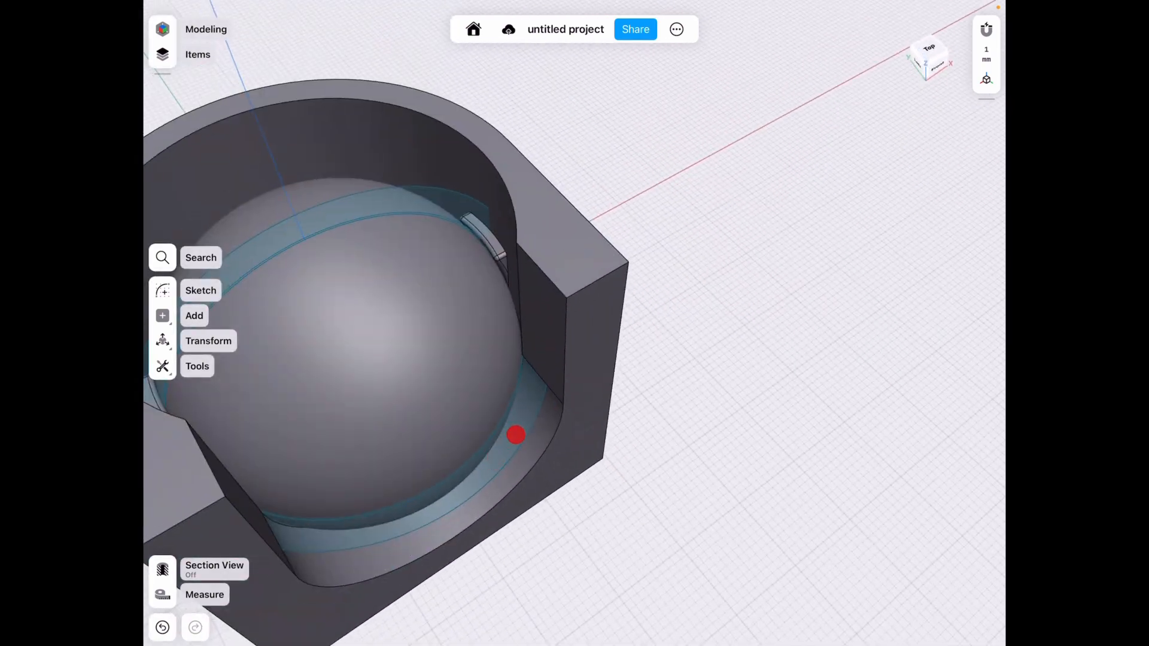
pyautogui.click(201, 290)
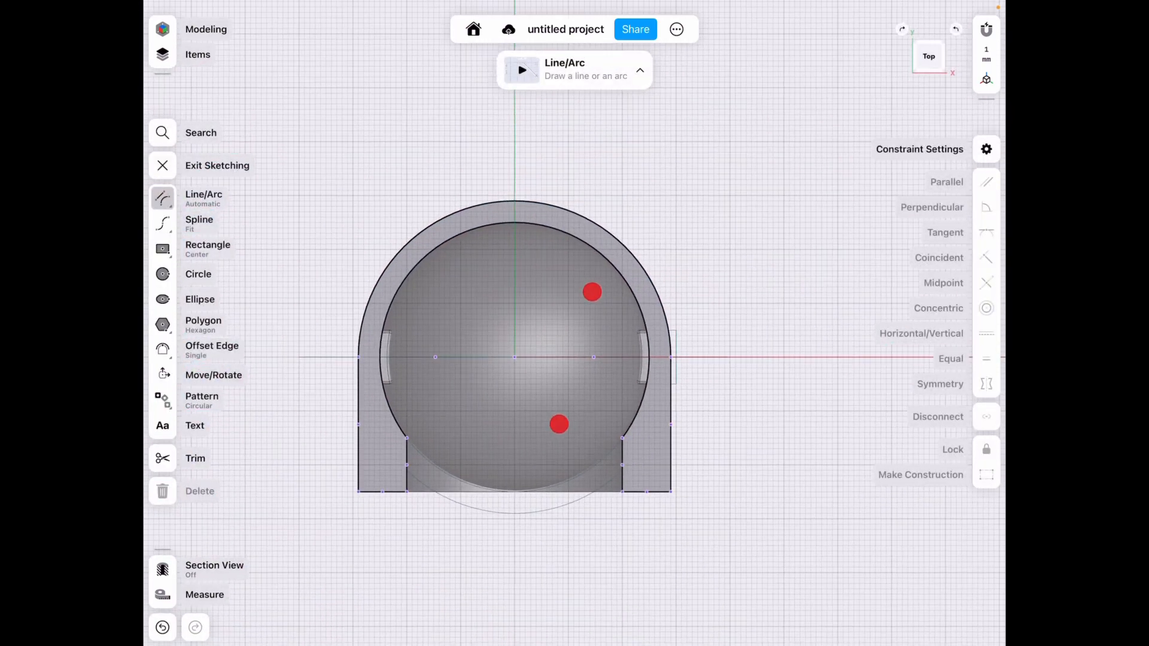
pyautogui.click(198, 273)
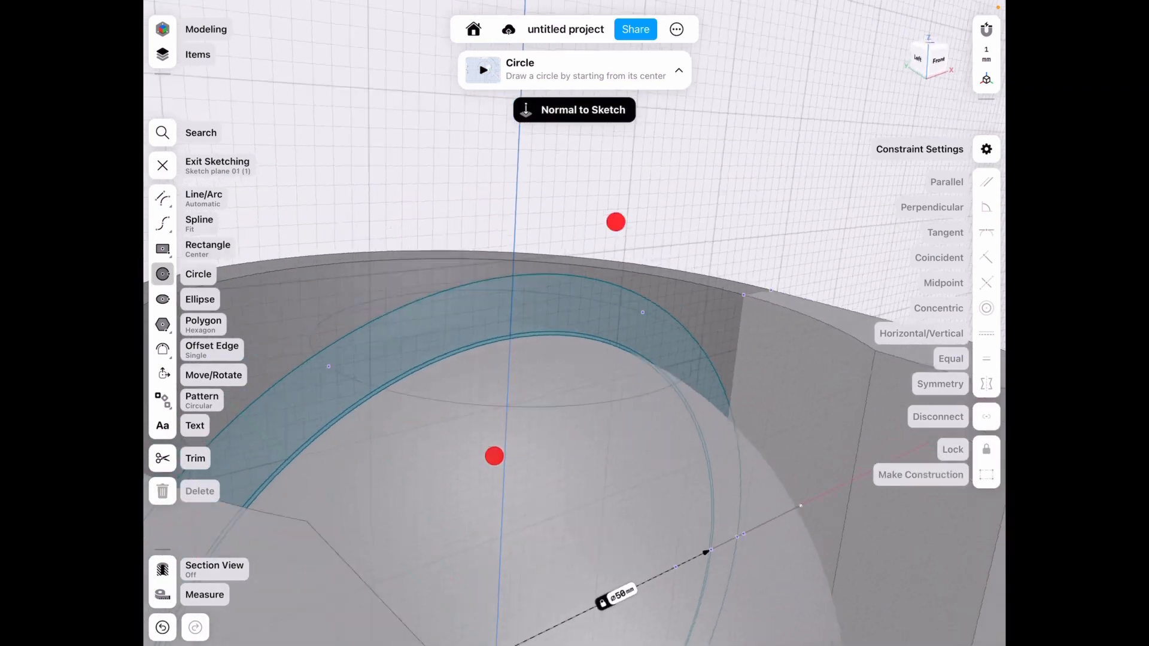
pyautogui.click(162, 165)
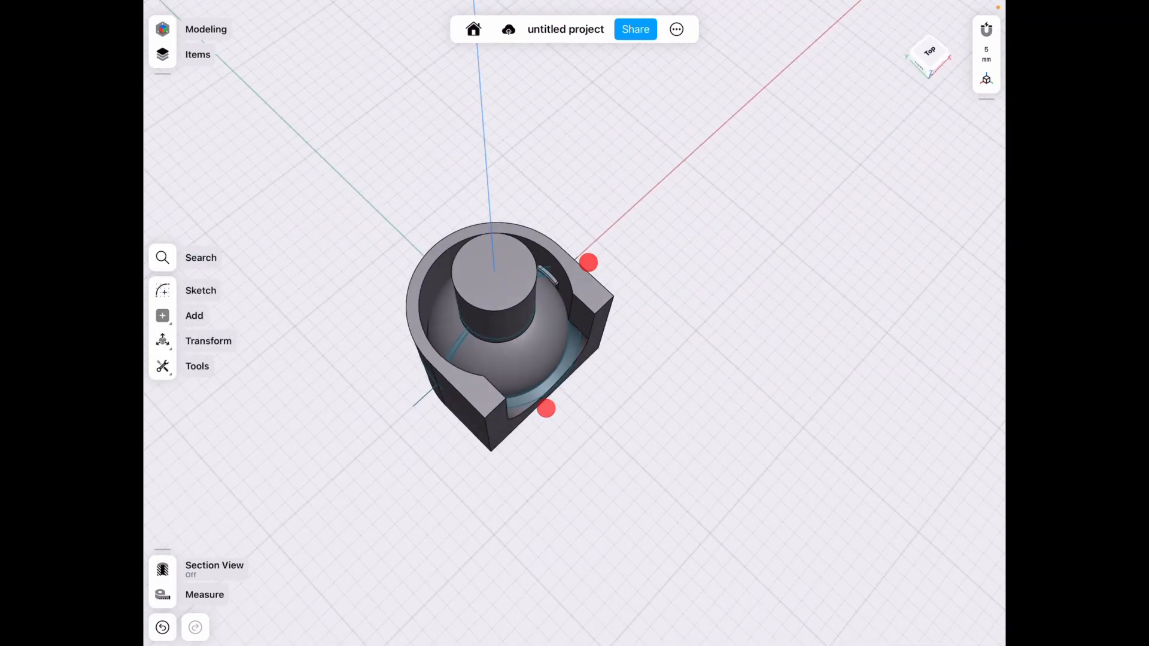
pyautogui.click(546, 344)
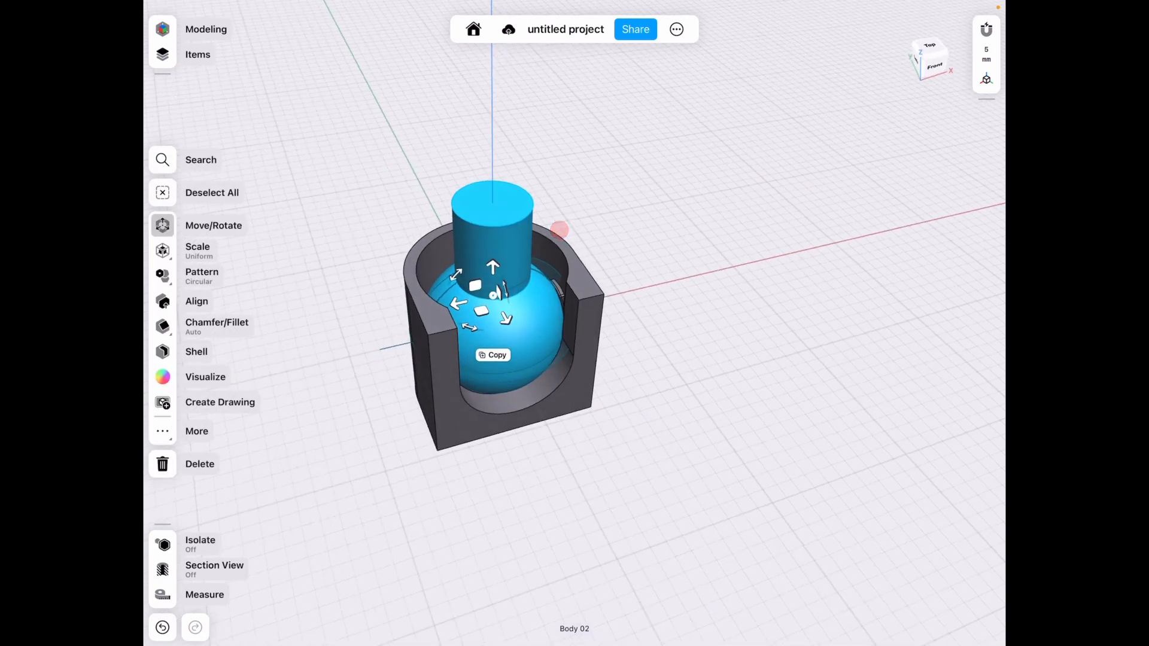
# Sketch a 4 × 24 mm centre rectangle through the ball centre on the top plane.
pyautogui.moveTo(492, 266); pyautogui.dragTo(492, 205)
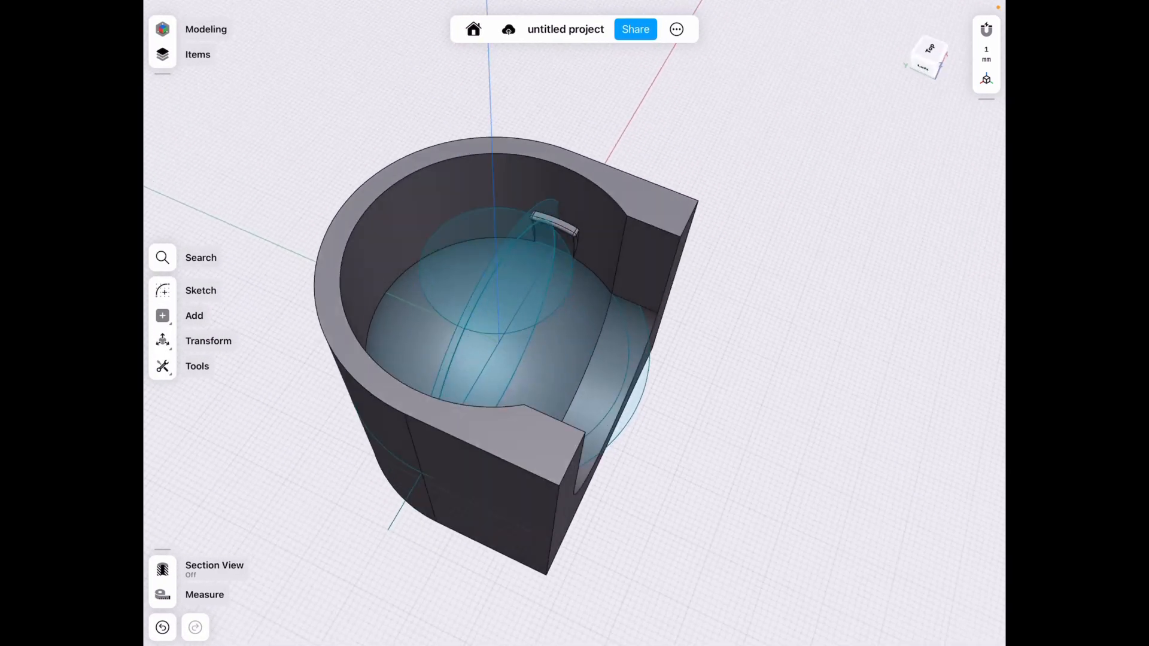
pyautogui.click(201, 290)
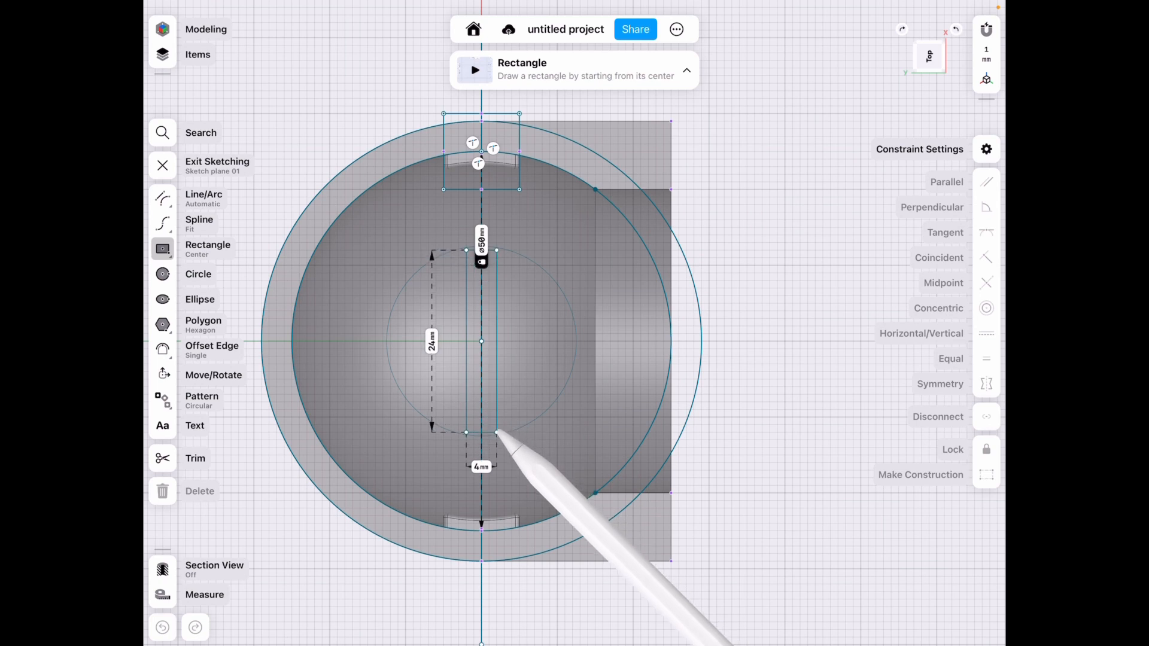
pyautogui.moveTo(497, 434); pyautogui.dragTo(497, 440)
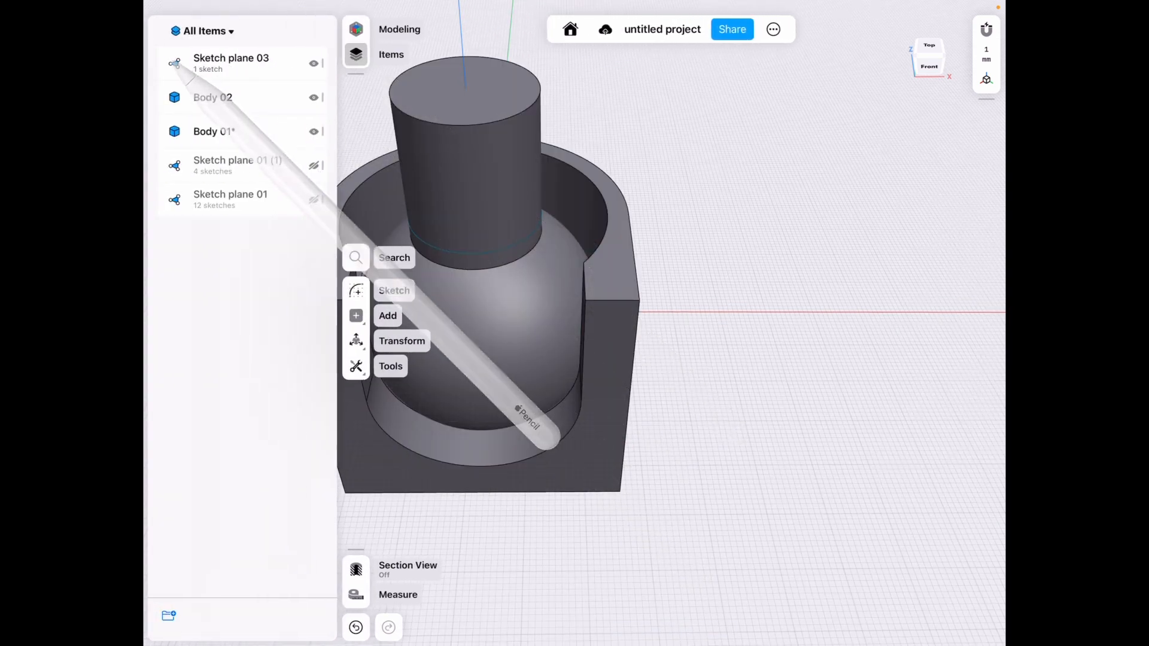
# Set the ball-and-stem body colour to black (#000000) in Visualization.
pyautogui.click(356, 54)
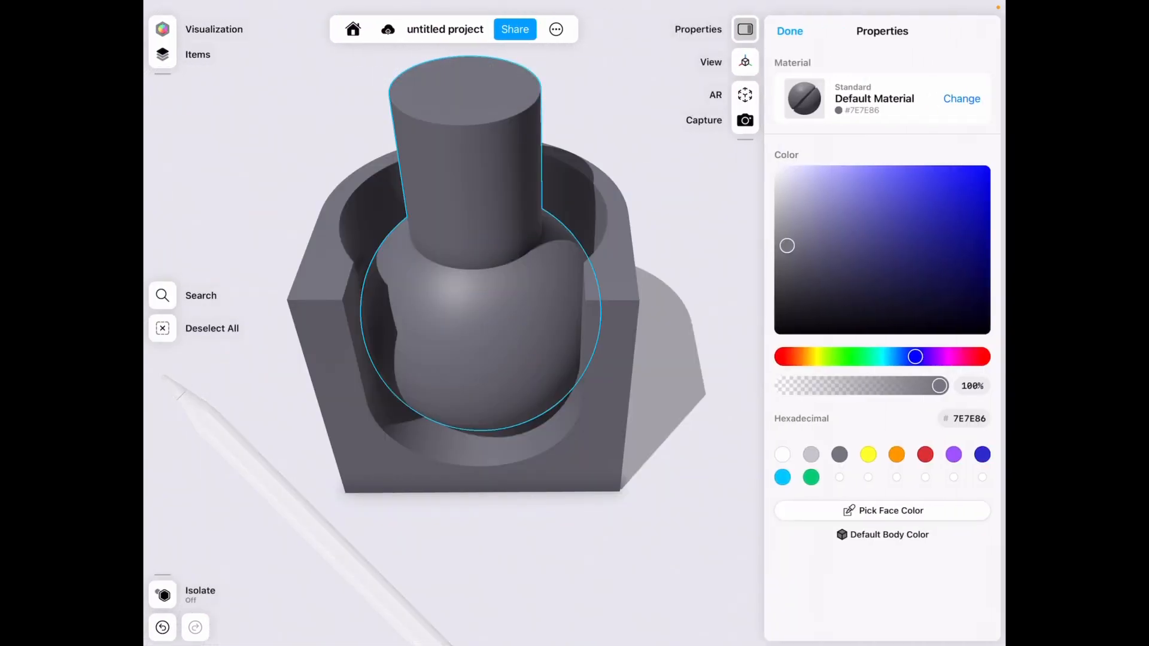
pyautogui.moveTo(787, 245); pyautogui.dragTo(774, 334)
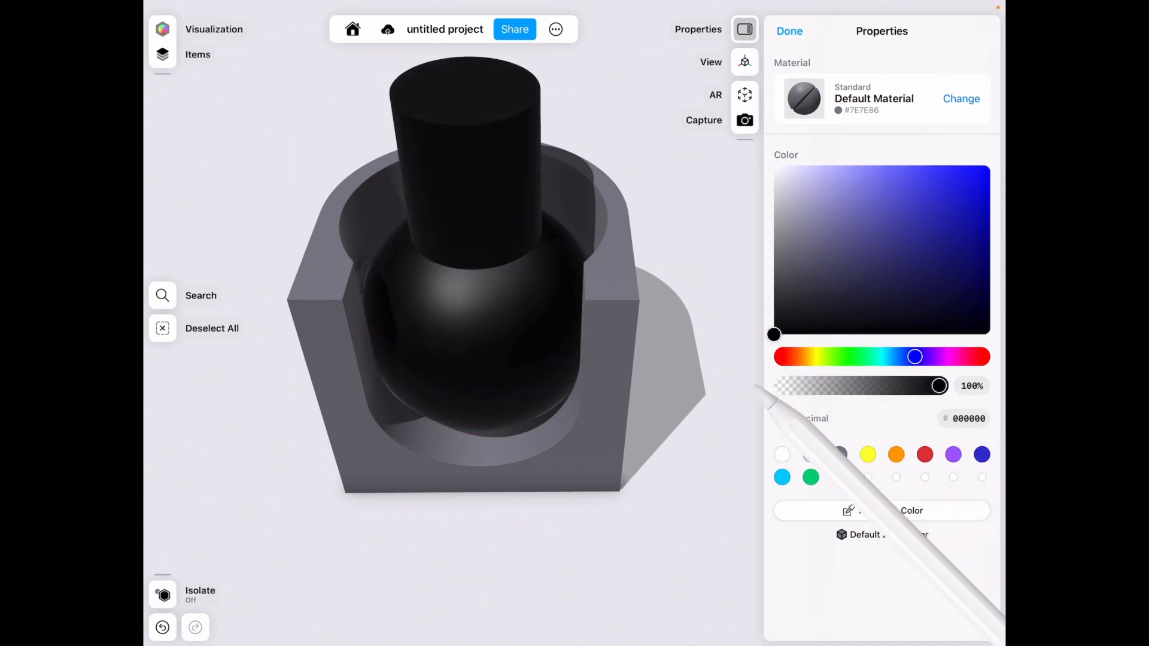
pyautogui.click(970, 386)
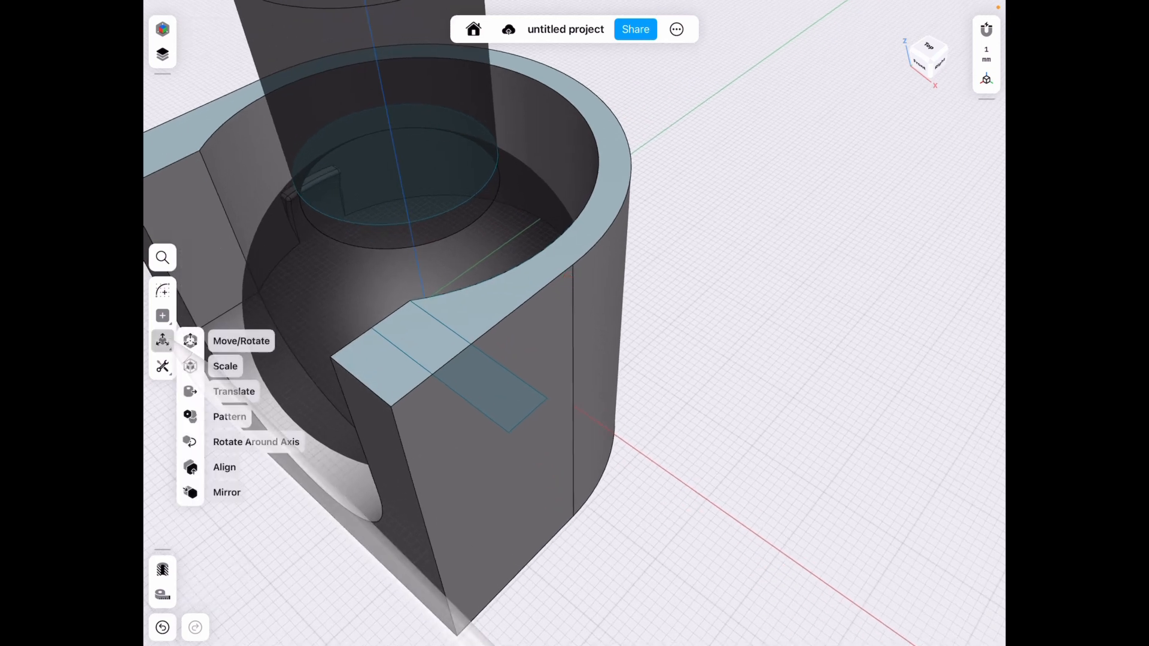
# Rotate the small plane 90° upright and start a sketch on it.
pyautogui.click(241, 341)
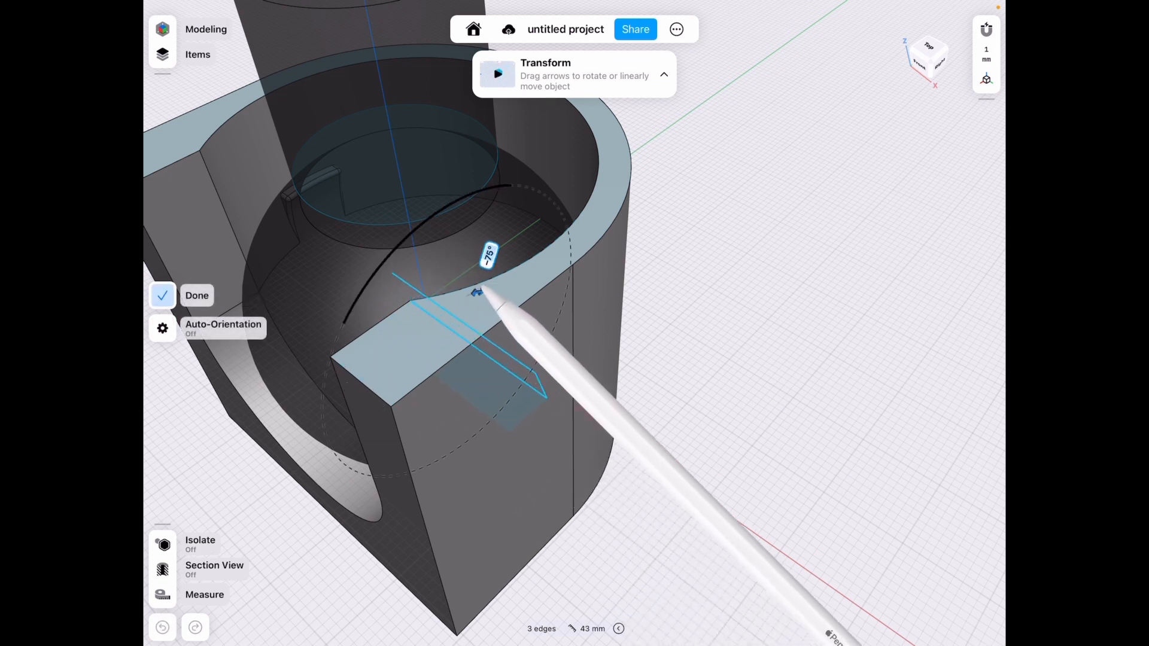
pyautogui.moveTo(486, 293); pyautogui.dragTo(428, 333)
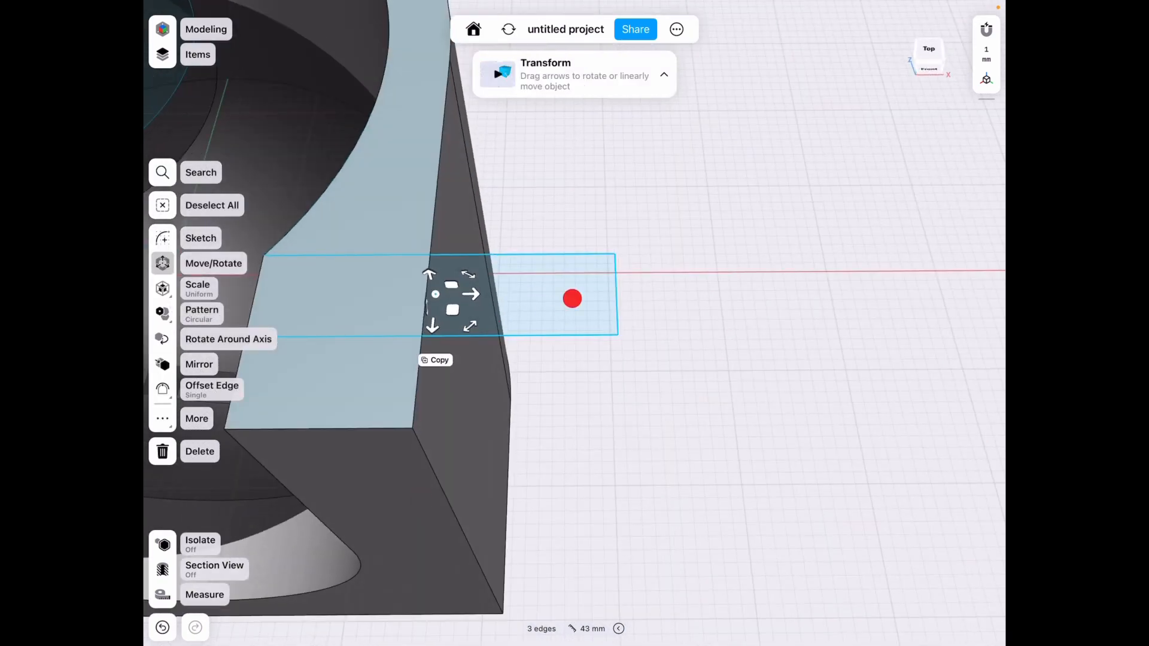
pyautogui.click(201, 238)
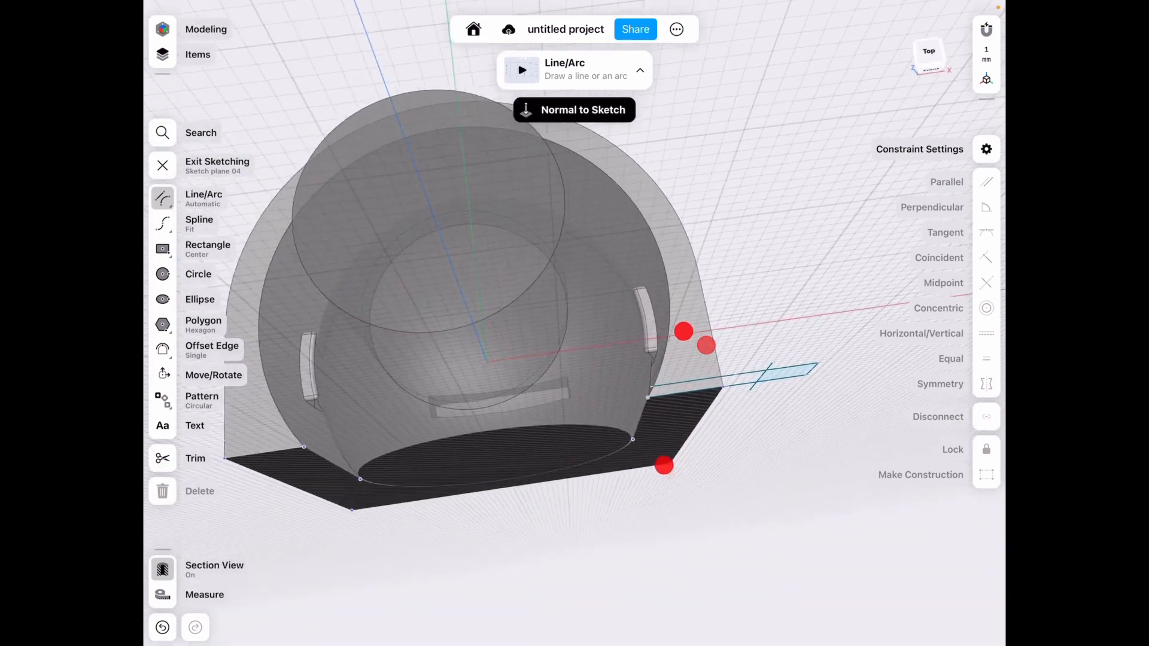
# Exit the sketch and move the plane out to the housing rim's edge.
pyautogui.click(162, 166)
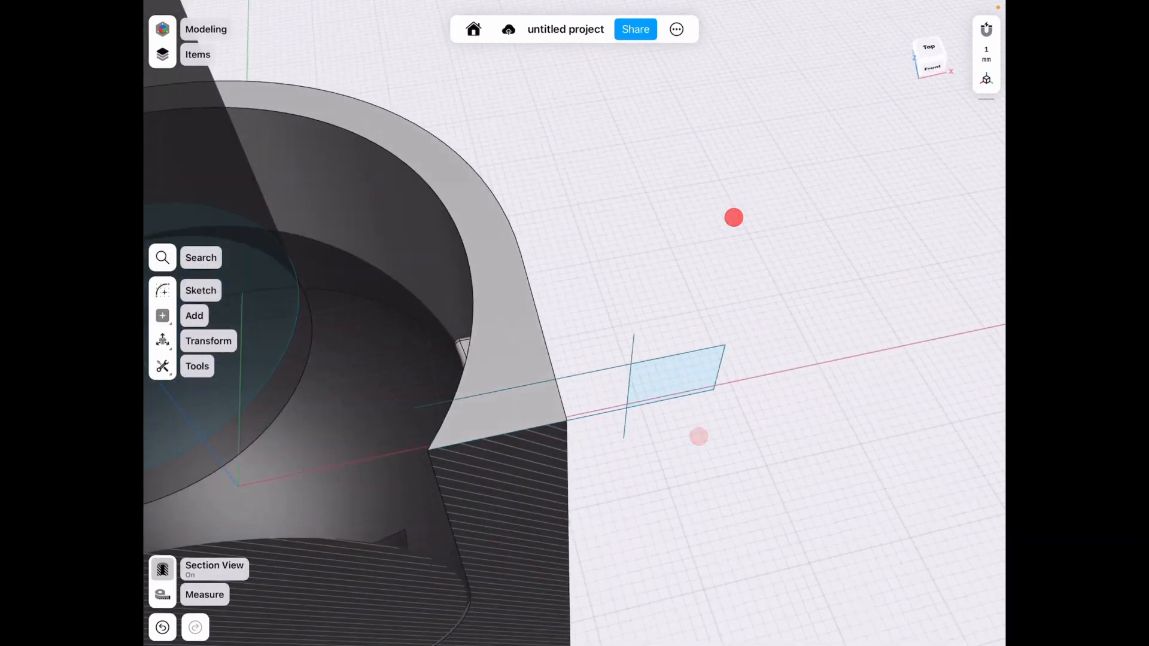
pyautogui.click(209, 340)
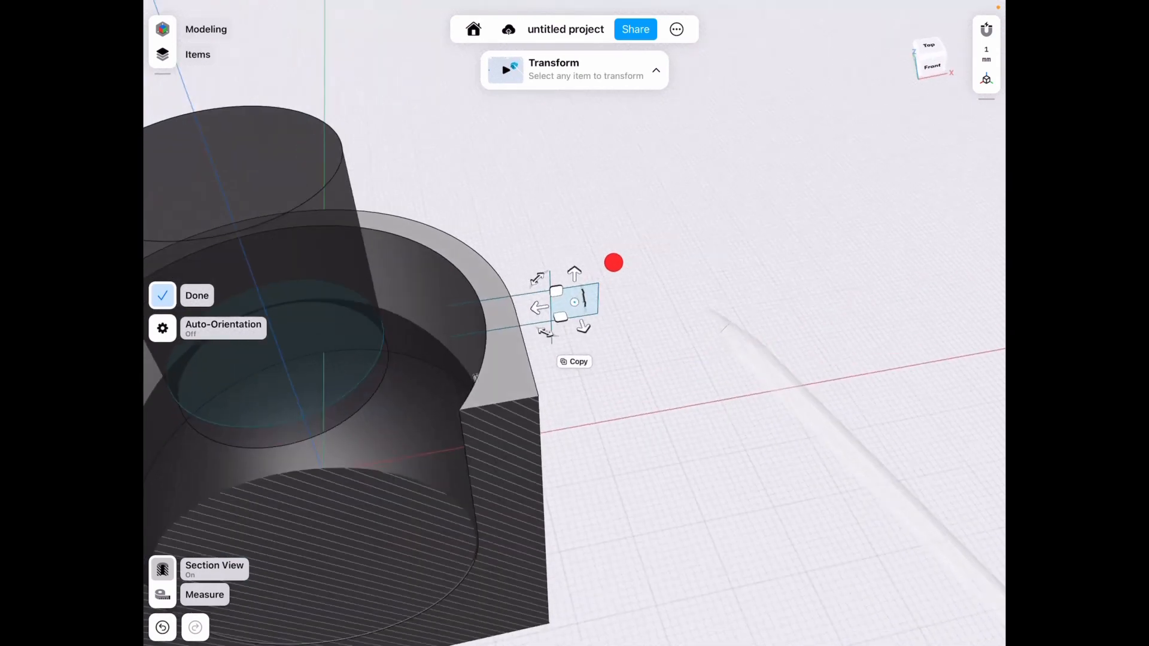
pyautogui.click(196, 295)
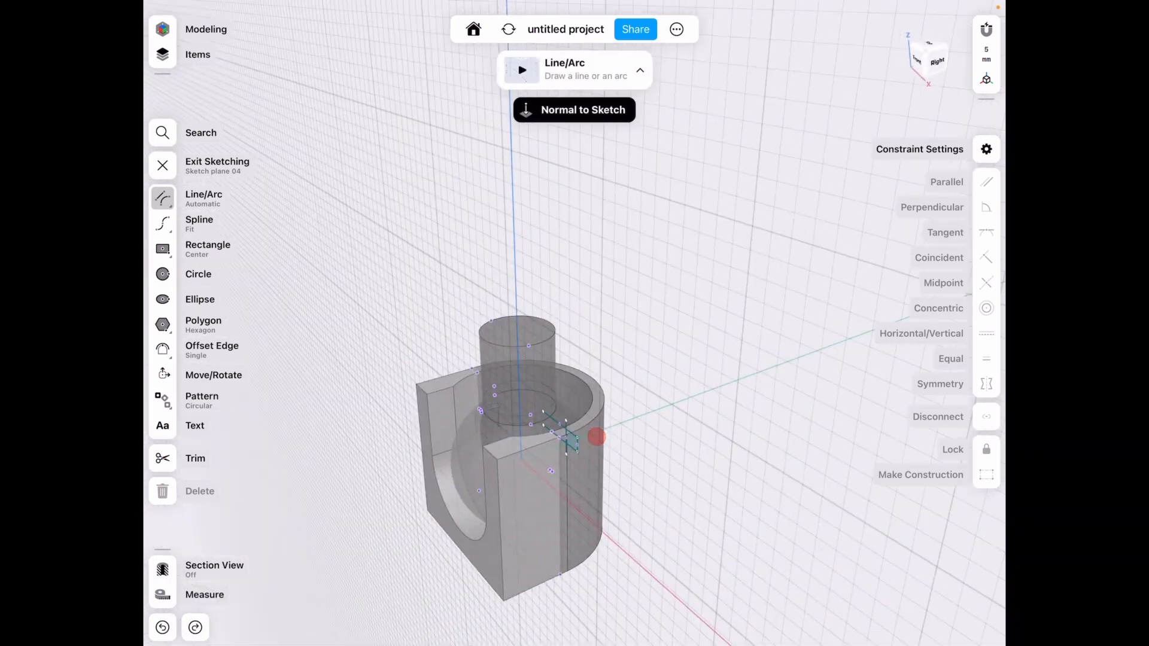
# Draw a Line/Arc profile on Sketch plane 04, then show the Items list of bodies and sketches.
pyautogui.moveTo(597, 438); pyautogui.dragTo(716, 313)
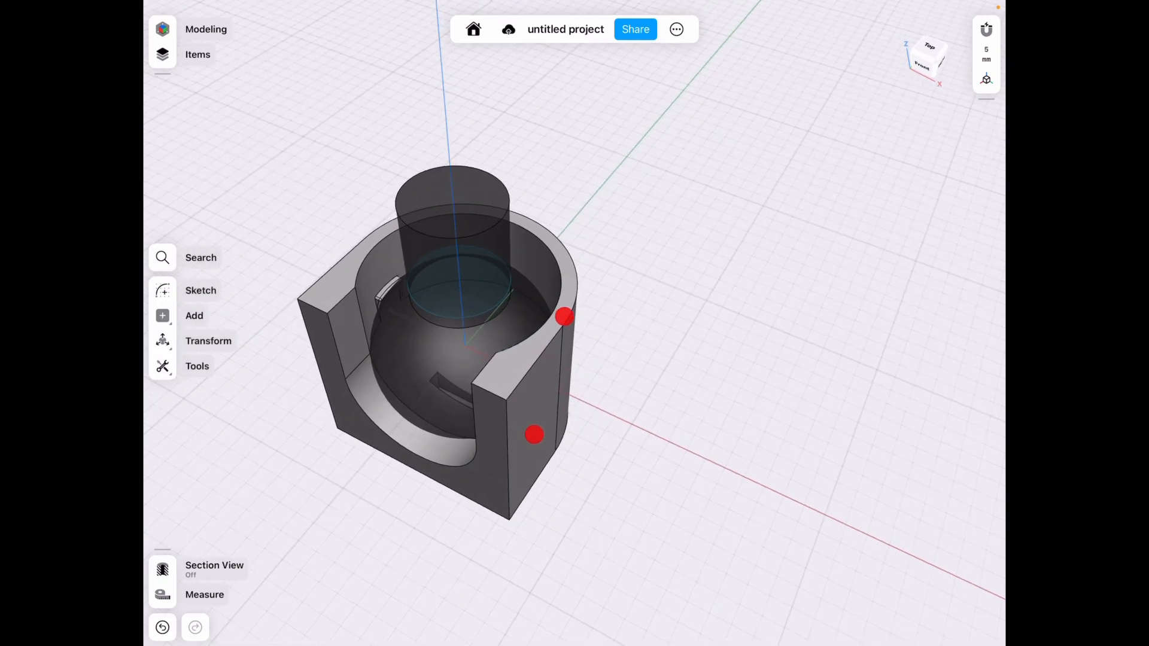
pyautogui.click(197, 54)
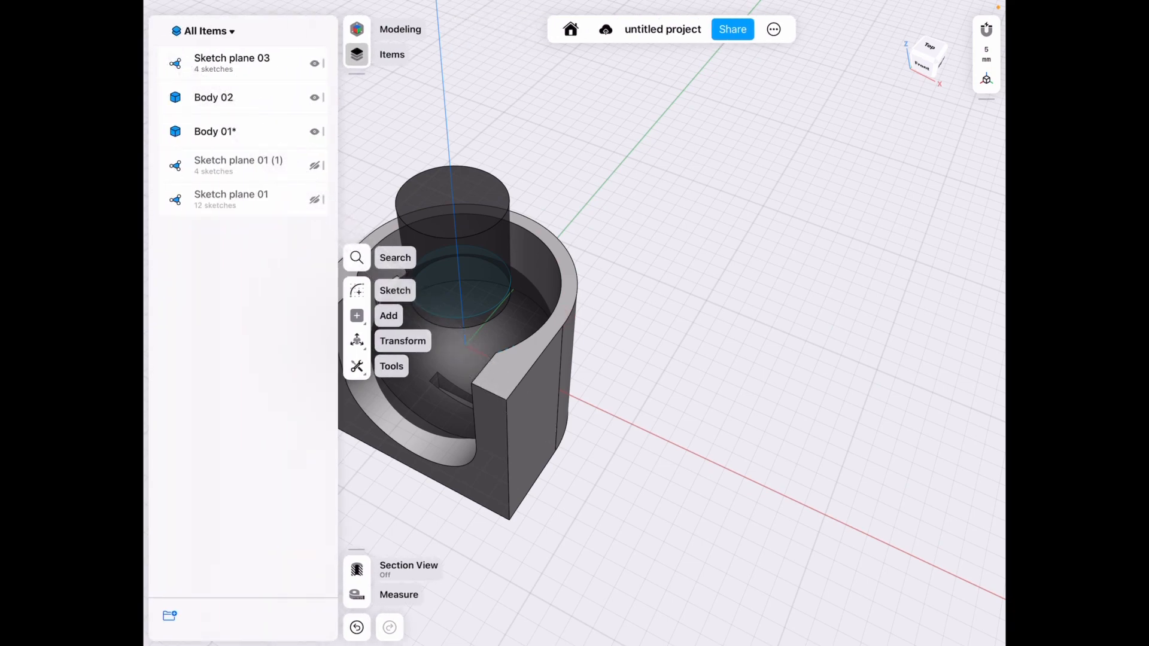